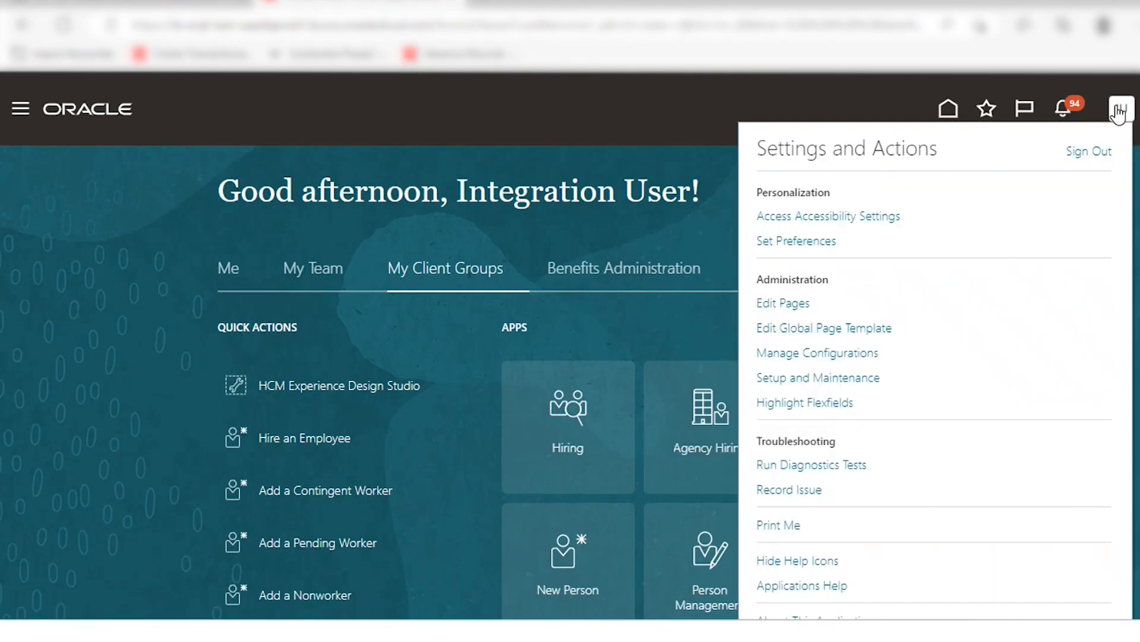
mouse_move(817, 377)
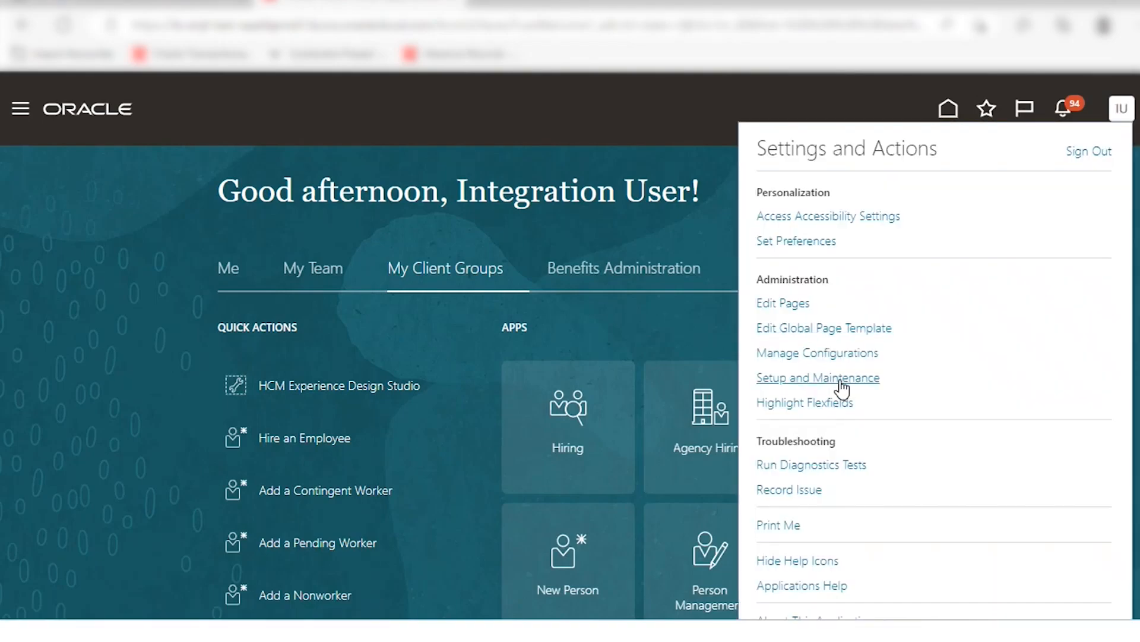
- Go to Setup and Maintenance and show the tasks panel on Setup: Compensation Management
left_click(817, 376)
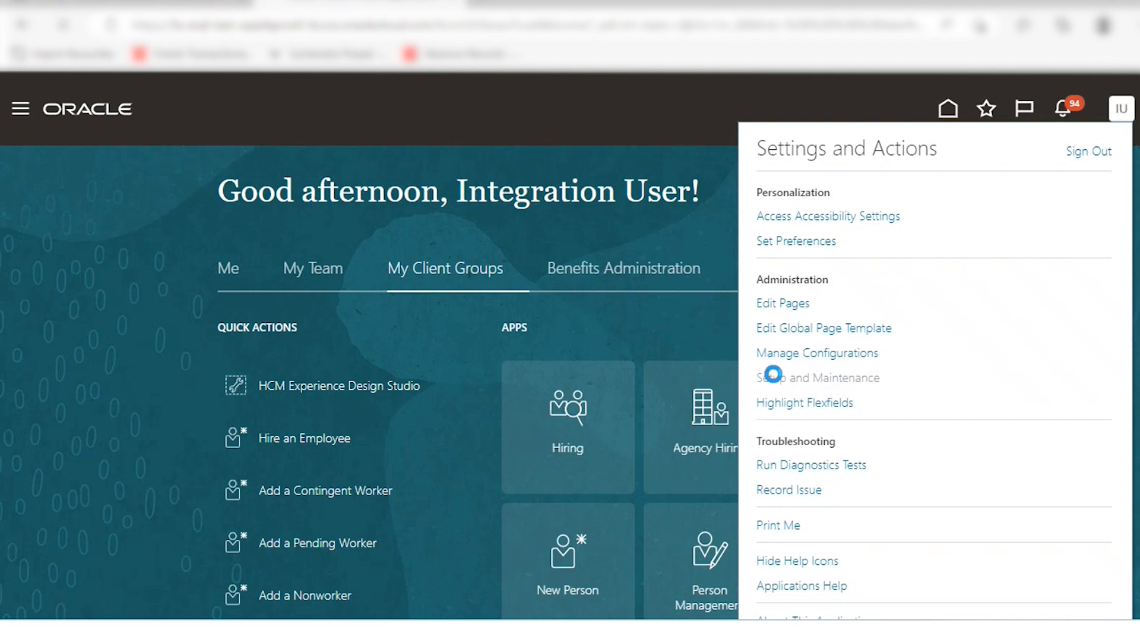
left_click(818, 377)
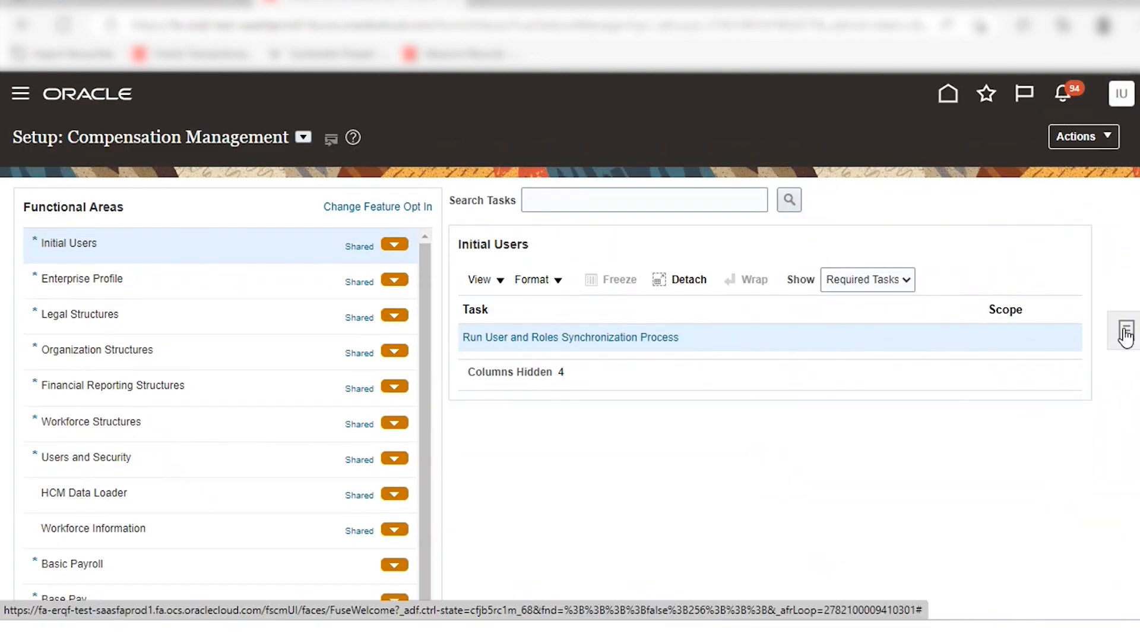
left_click(1125, 331)
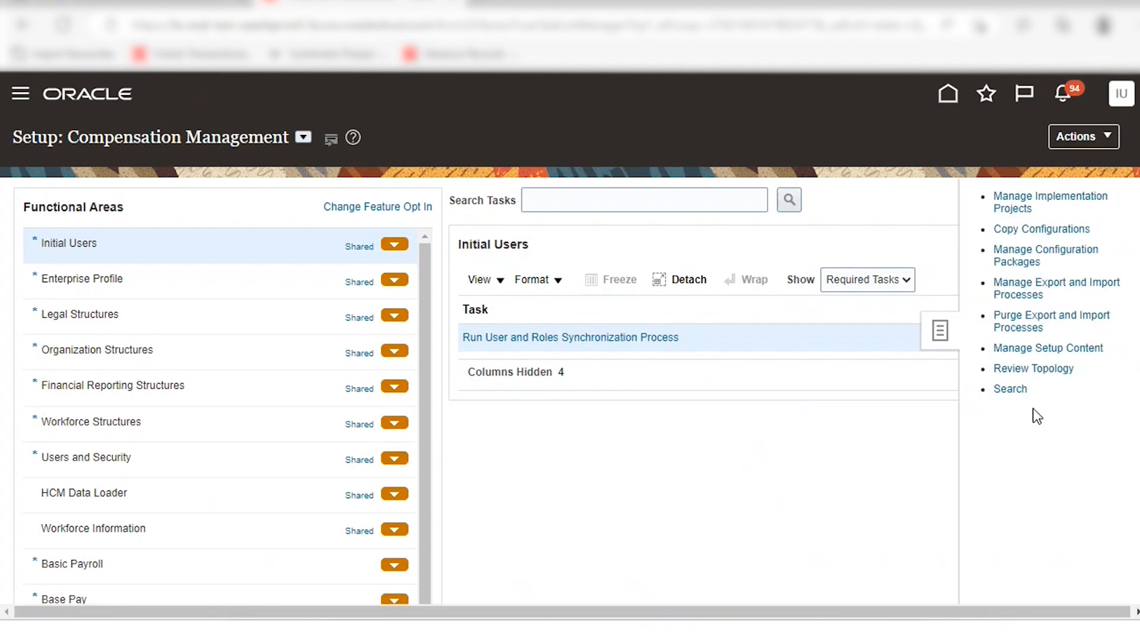
- Search setup tasks for 'Manage Admini' and open Manage Administrator Profile Values
left_click(1010, 388)
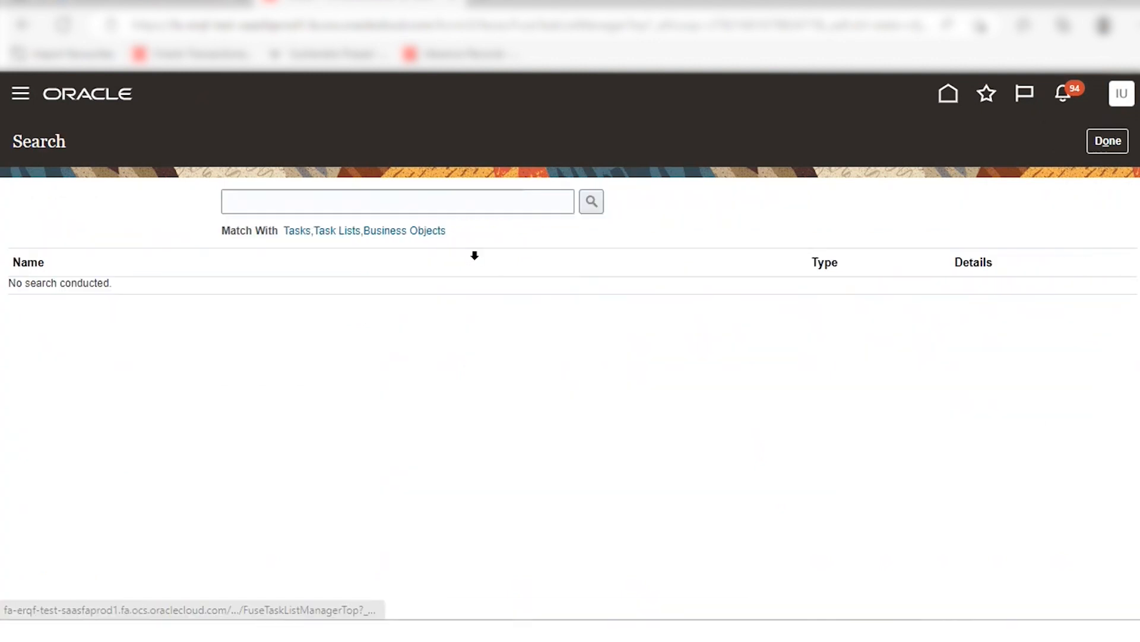
type("Manage Admini")
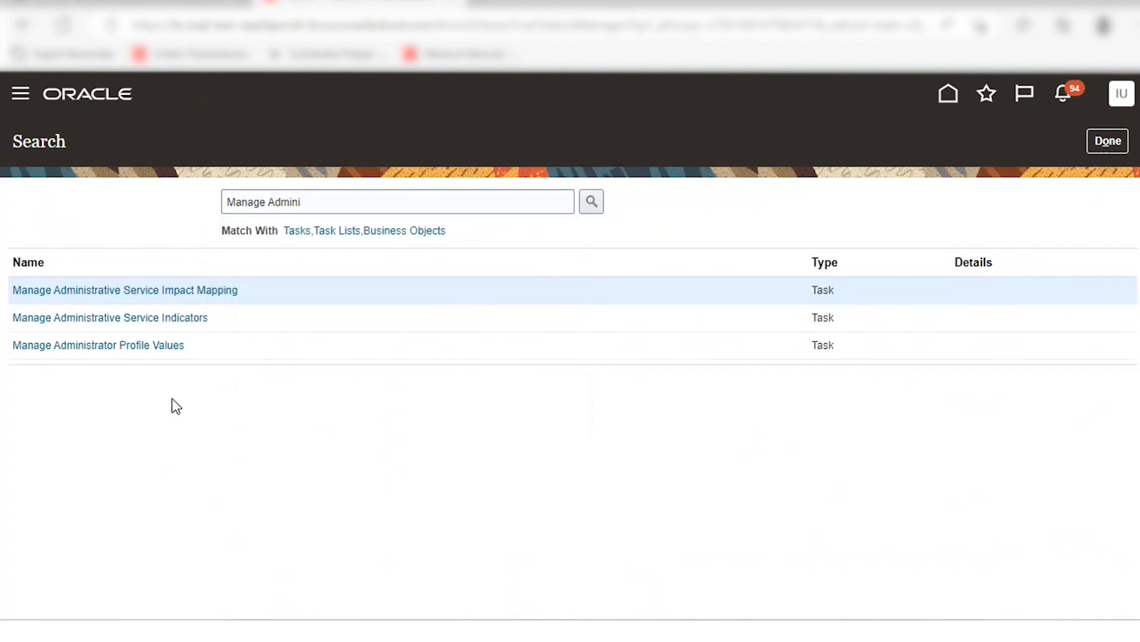
left_click(98, 344)
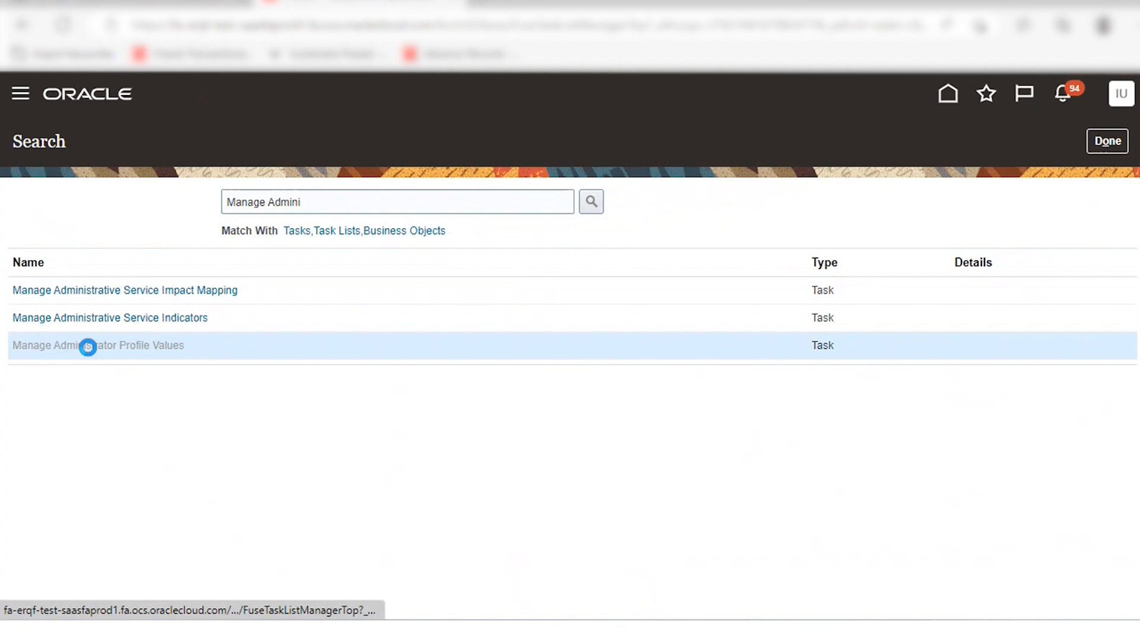
left_click(97, 345)
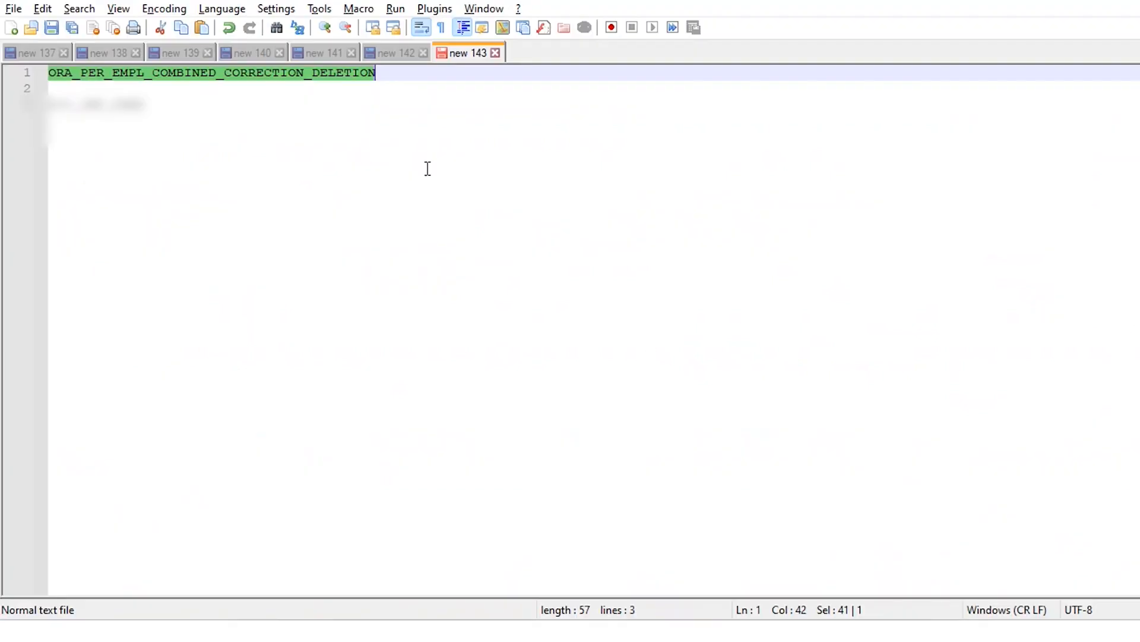
mouse_move(153, 82)
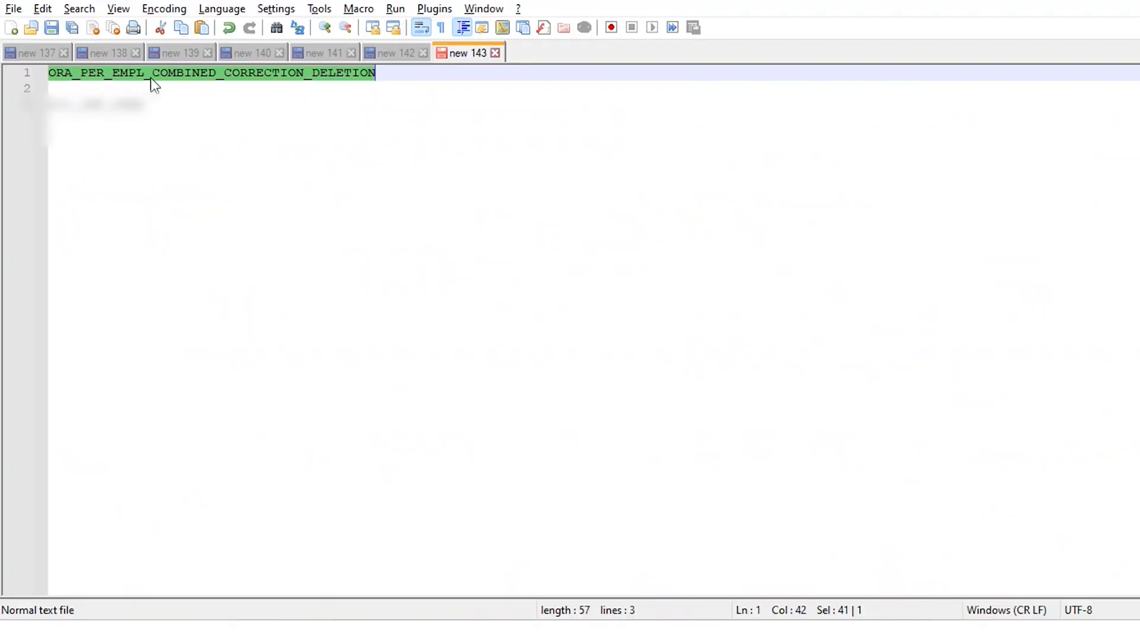
mouse_move(336, 79)
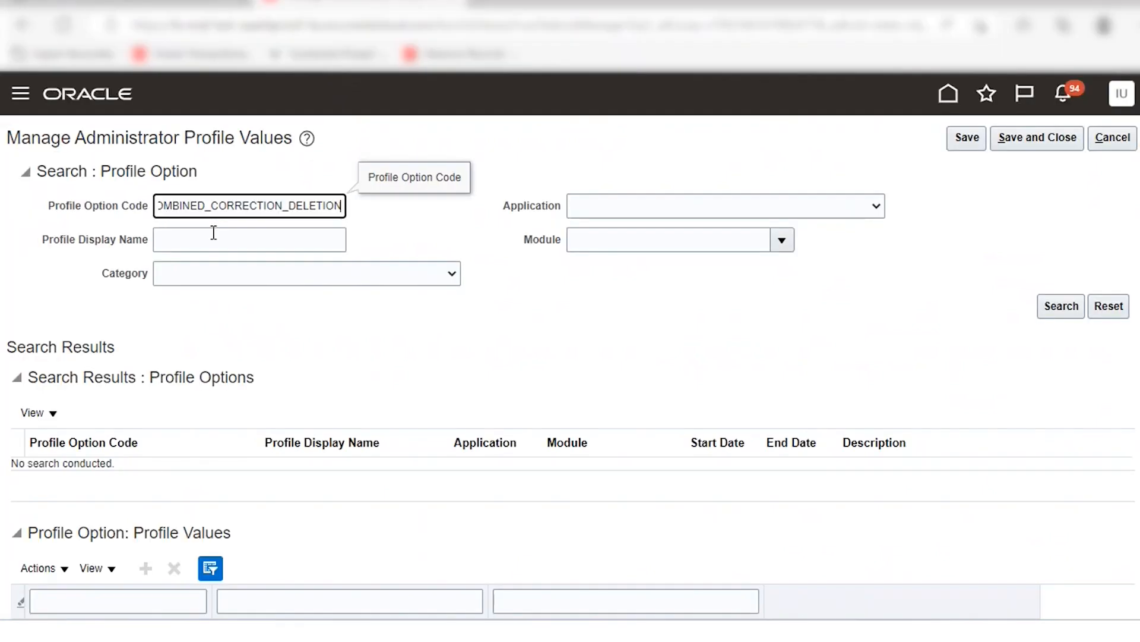
- Set ORA_PER_EMPL_COMBINED_CORRECTION_DELETION Site profile value to Yes and save and close
left_click(1060, 305)
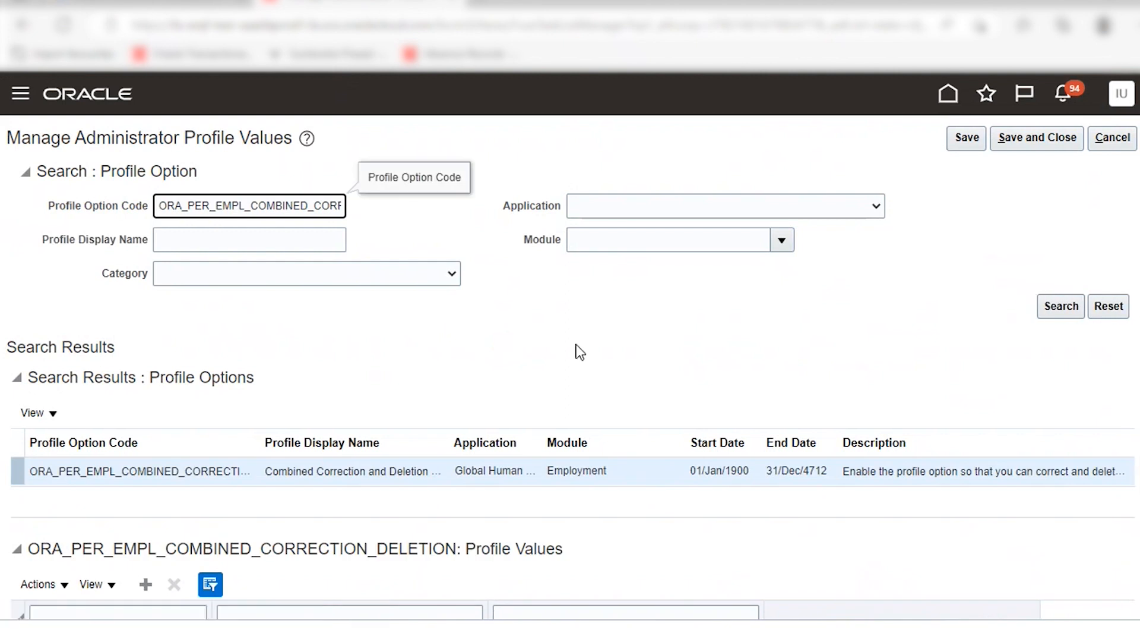
scroll("down", 3)
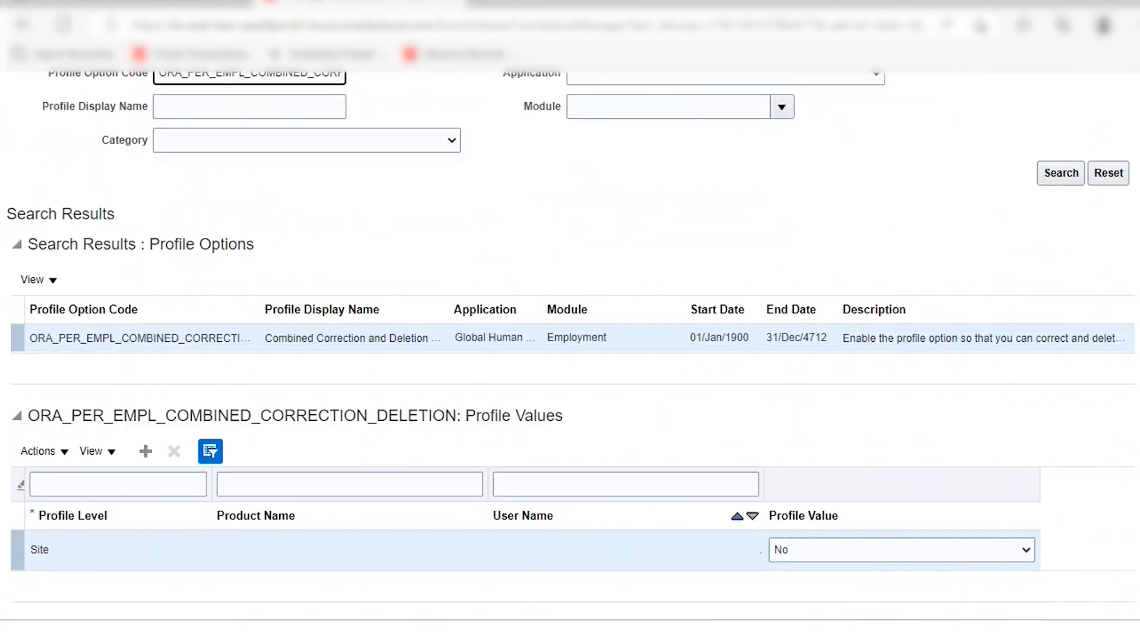
mouse_move(880, 541)
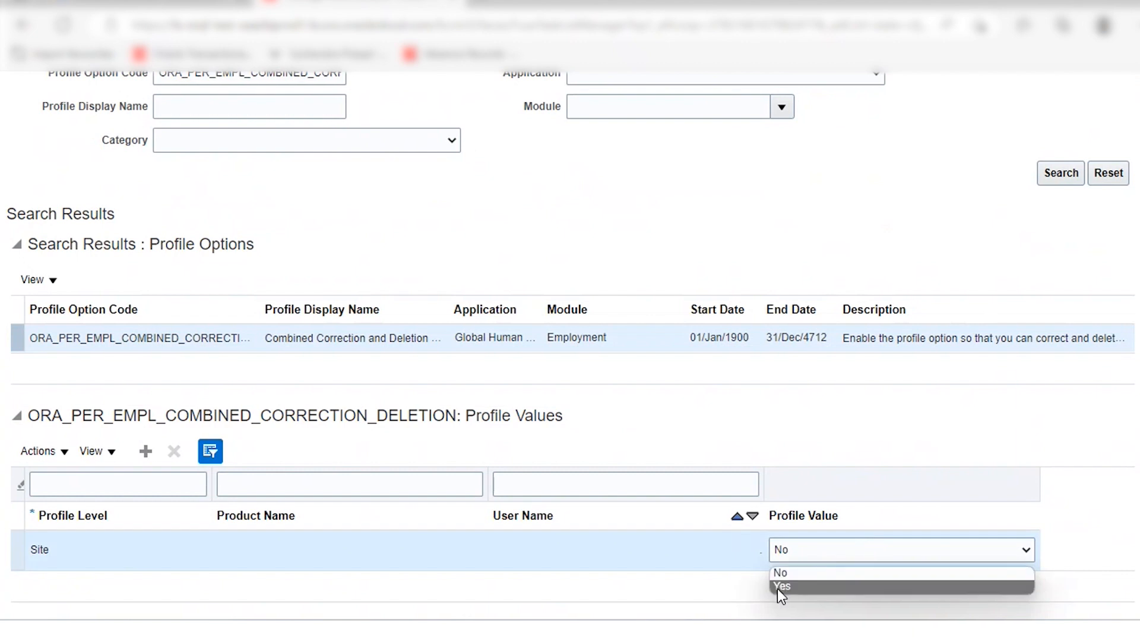
left_click(781, 586)
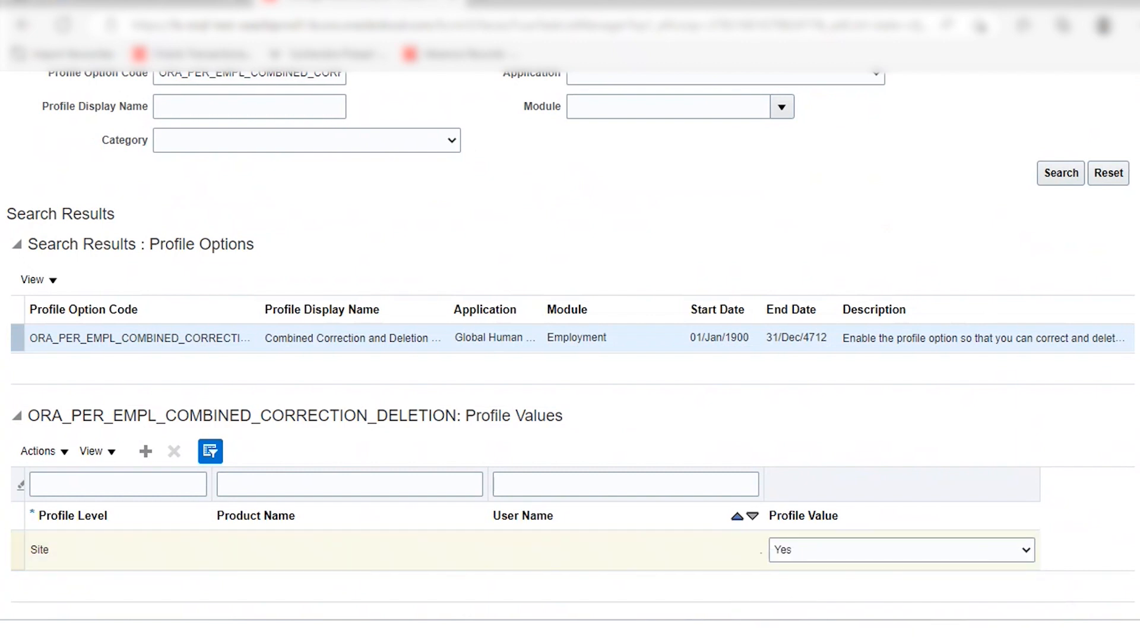
scroll("up", 3)
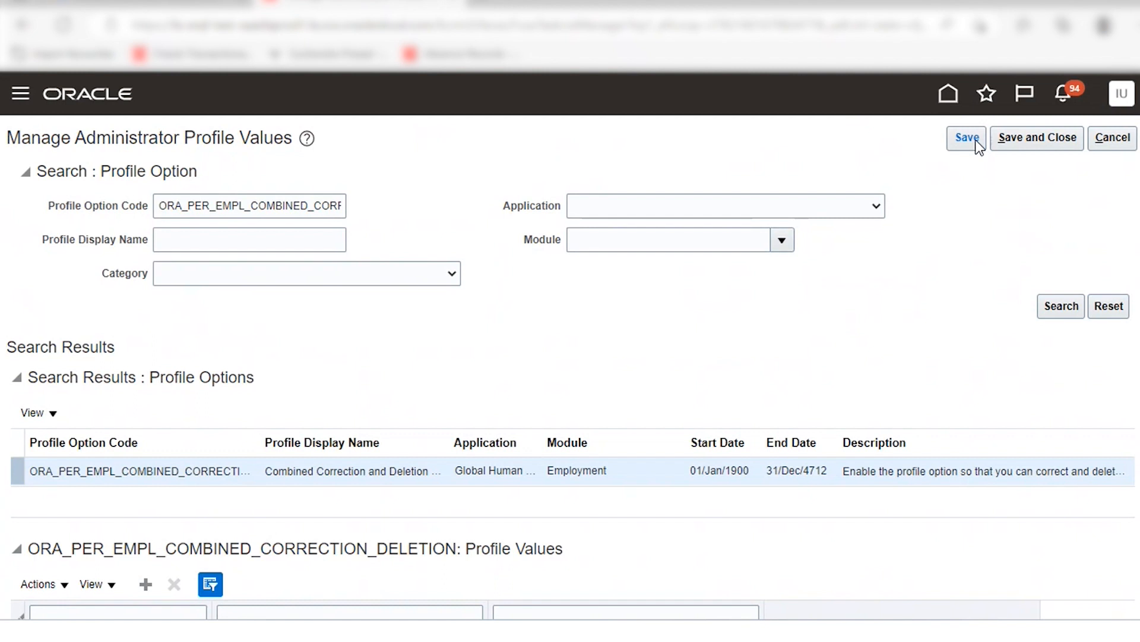
mouse_move(1036, 137)
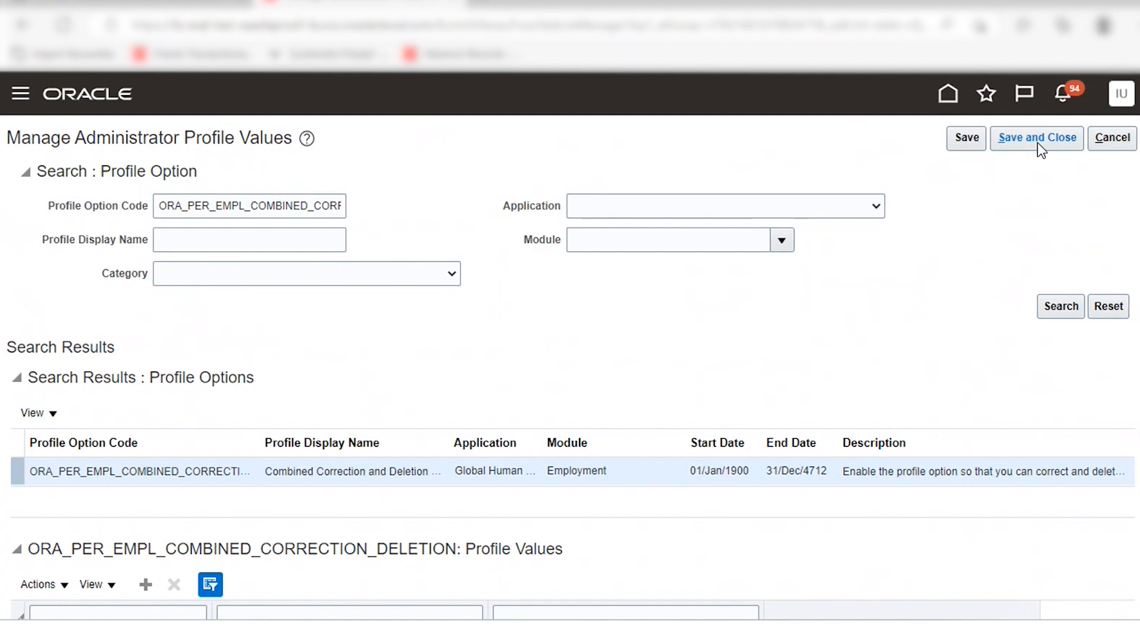
left_click(1036, 138)
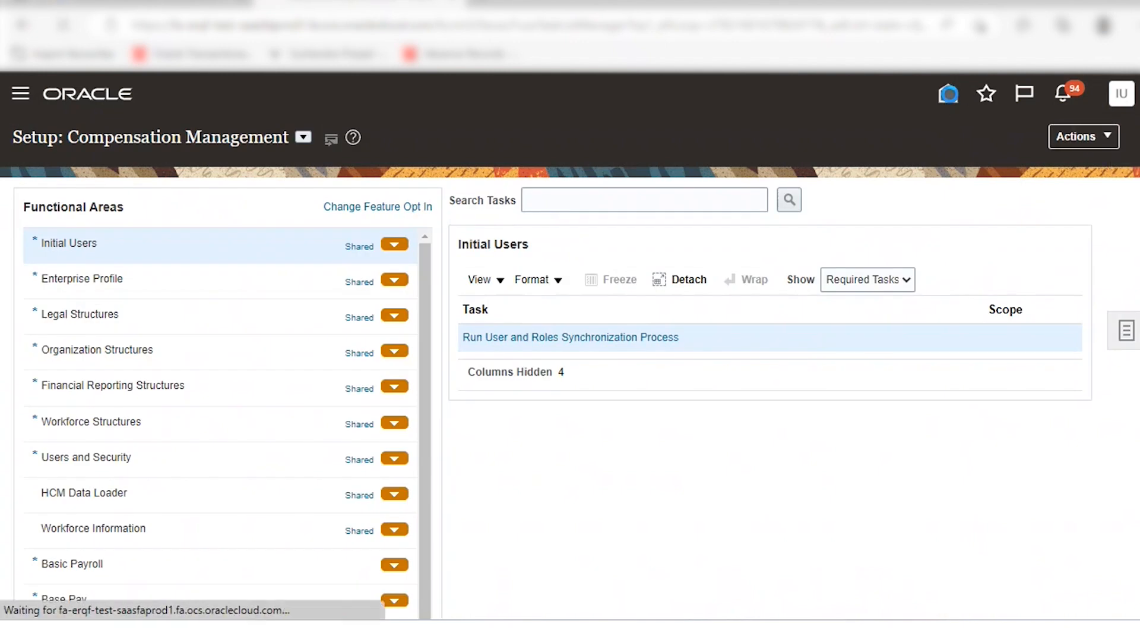
- Return home and sign out to the Oracle Applications Cloud sign-in page
left_click(948, 109)
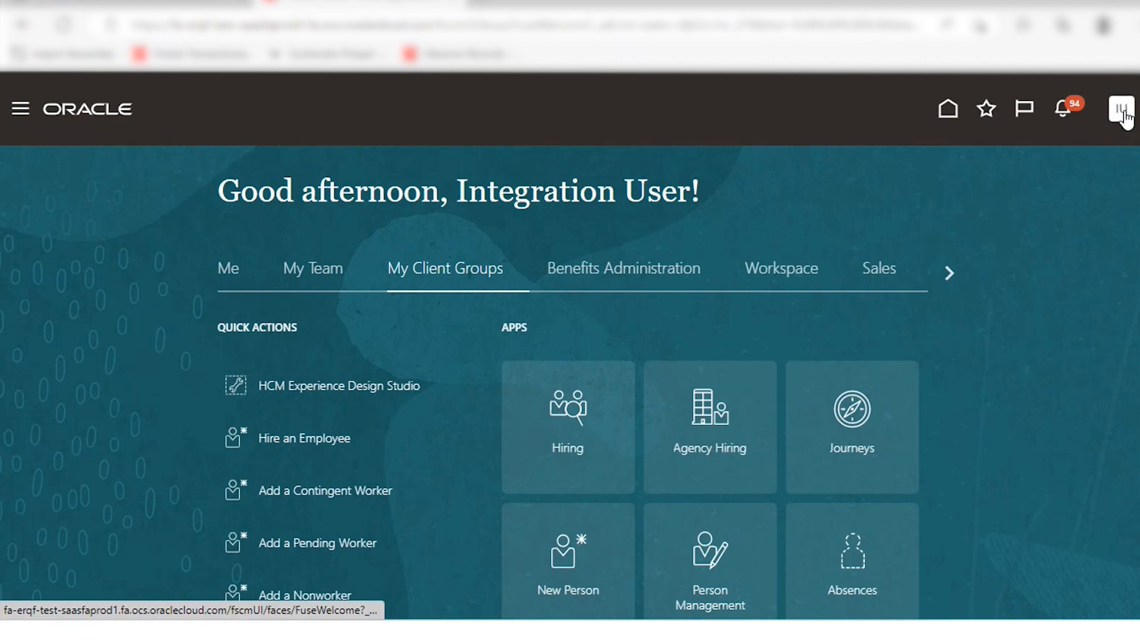
left_click(1120, 108)
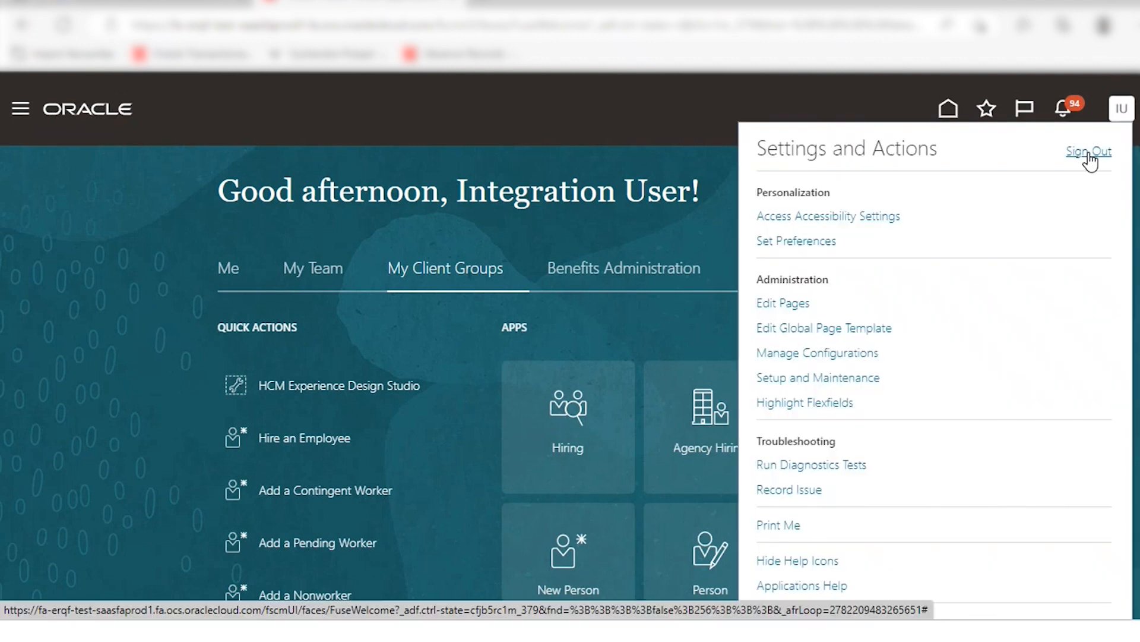
left_click(1090, 151)
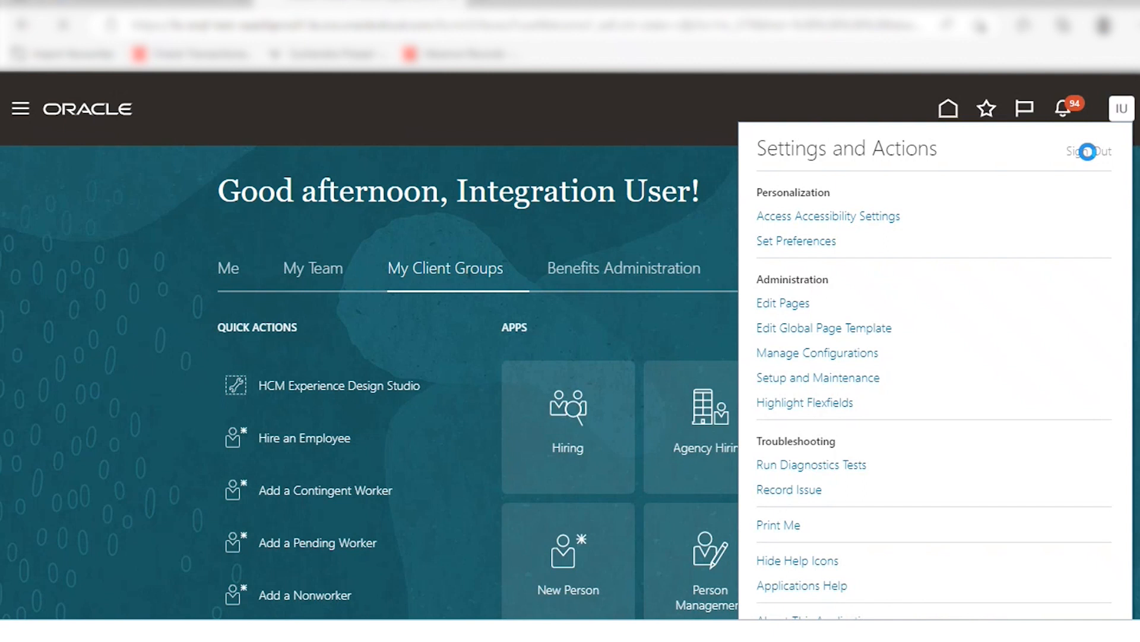
left_click(1089, 151)
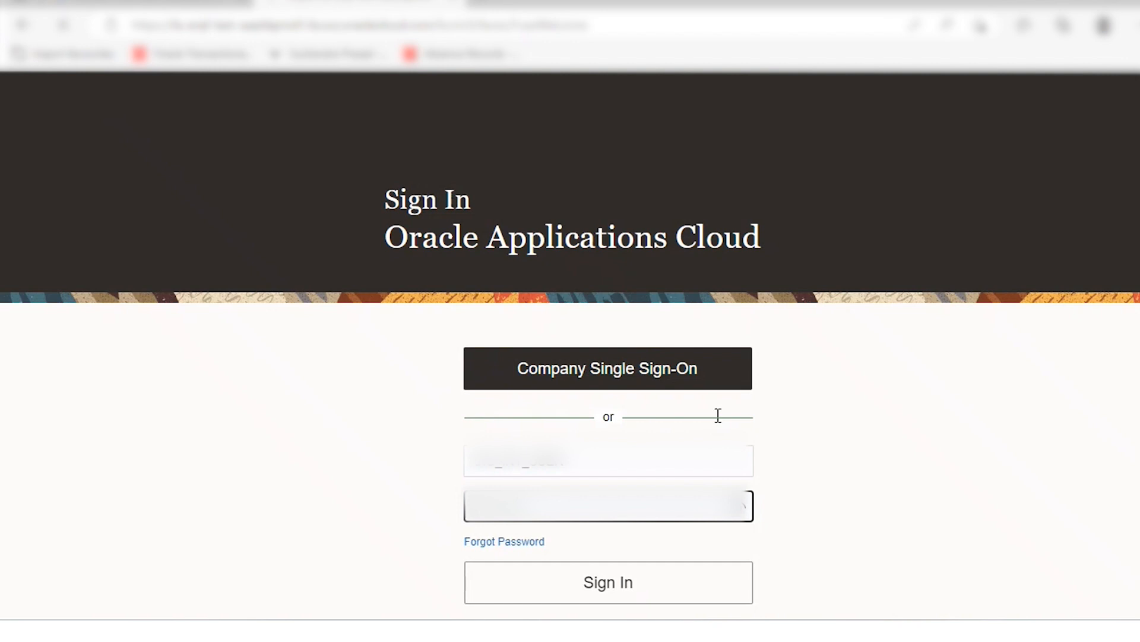
mouse_move(843, 373)
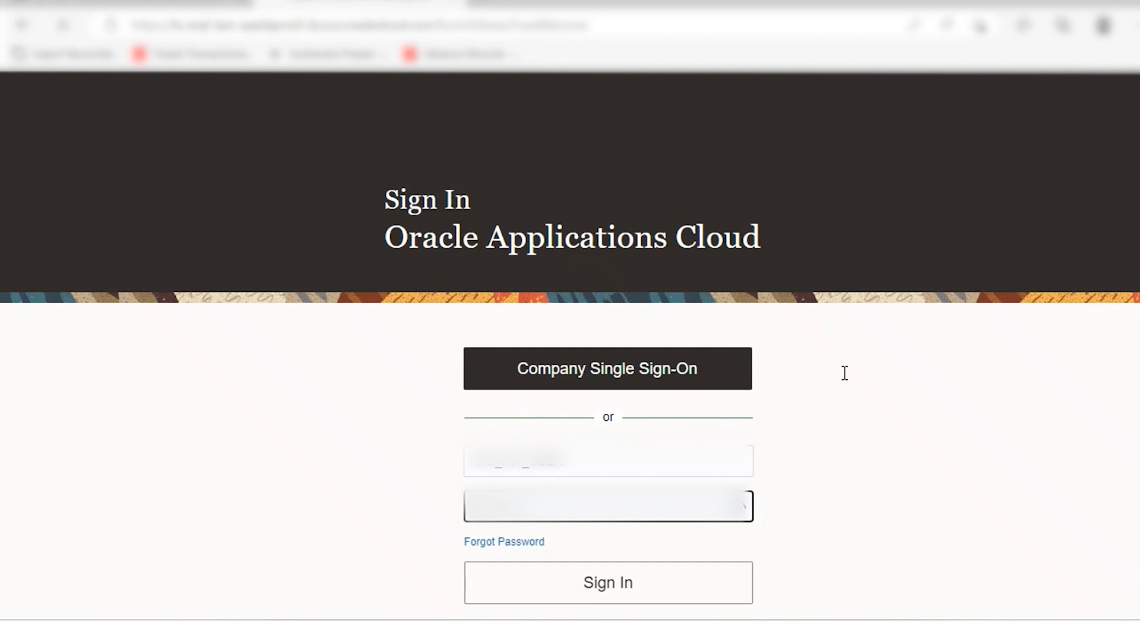
- Sign back in to Oracle Fusion Cloud HCM
left_click(608, 583)
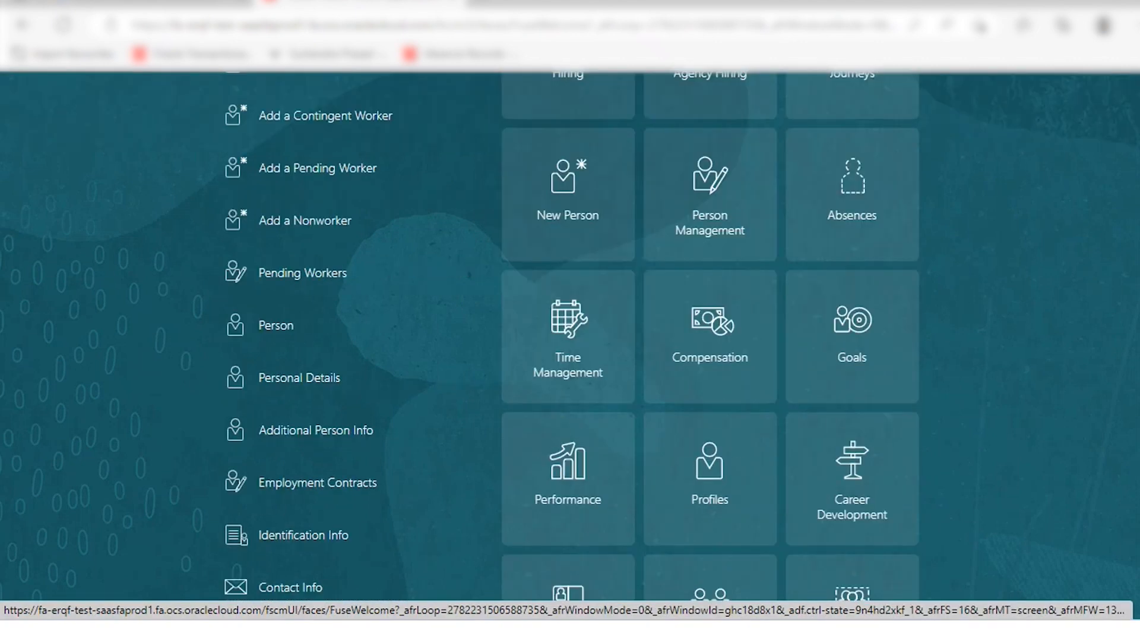
scroll("down", 3)
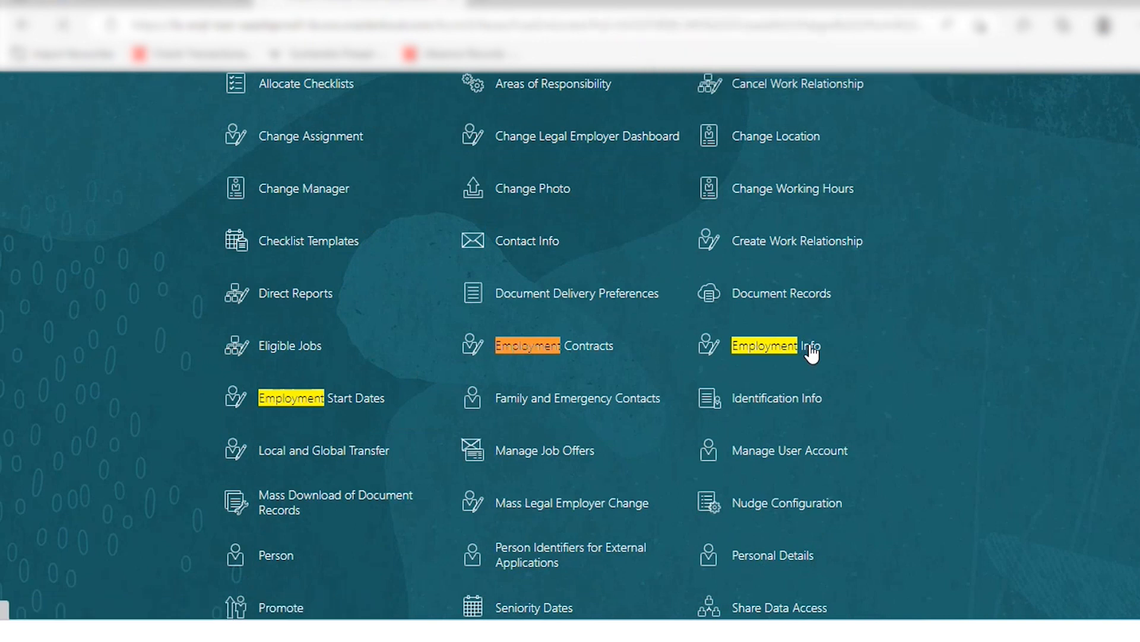
left_click(771, 345)
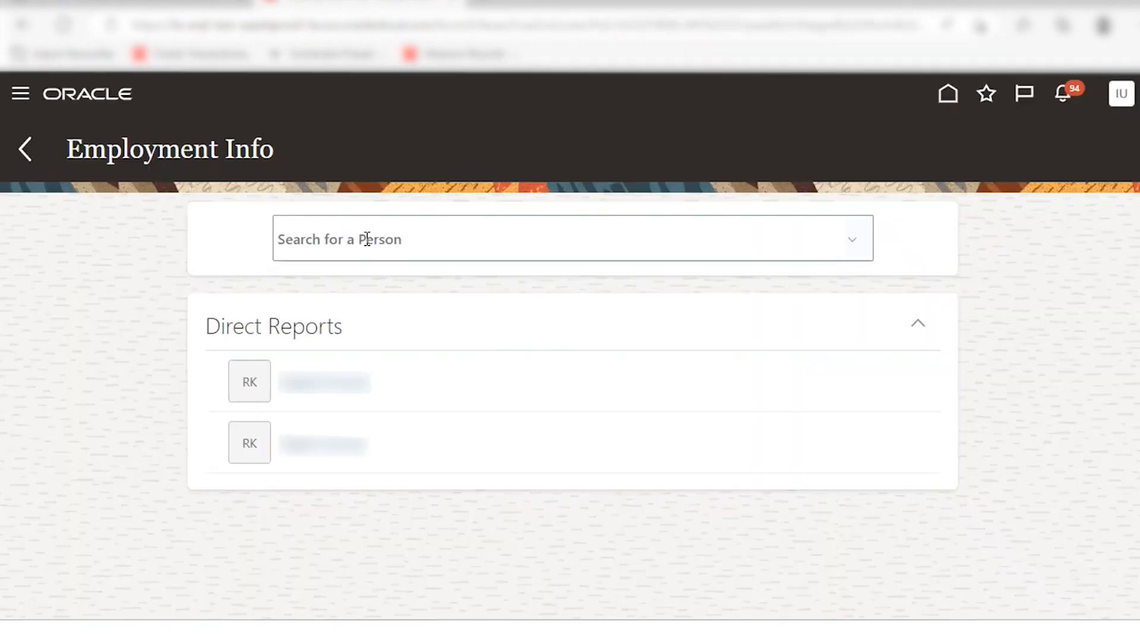
left_click(509, 239)
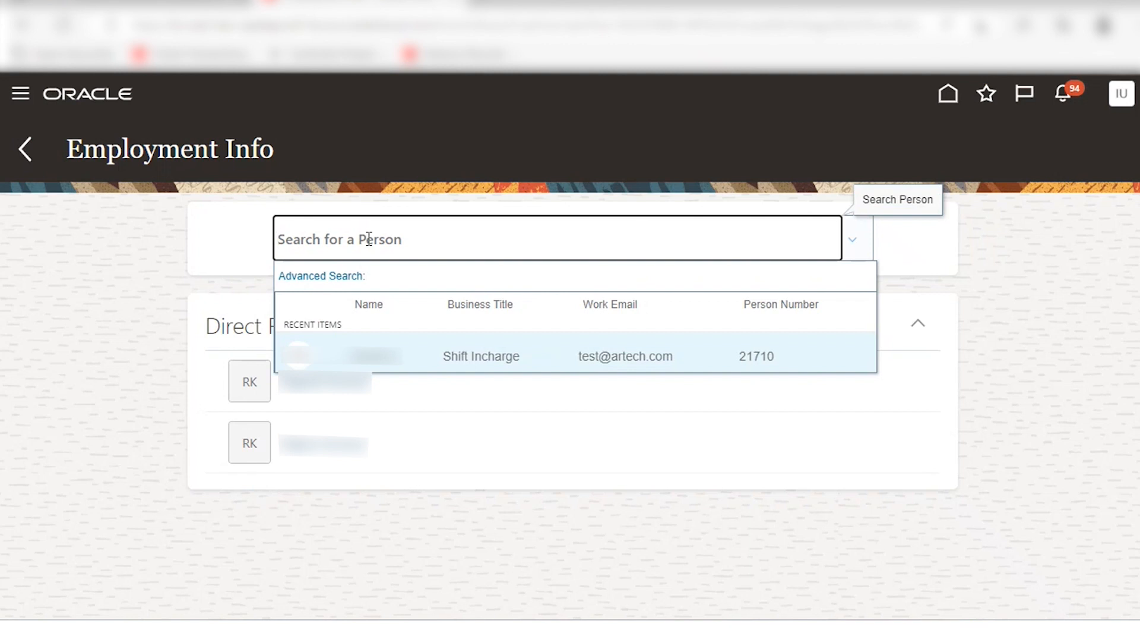
type("2171")
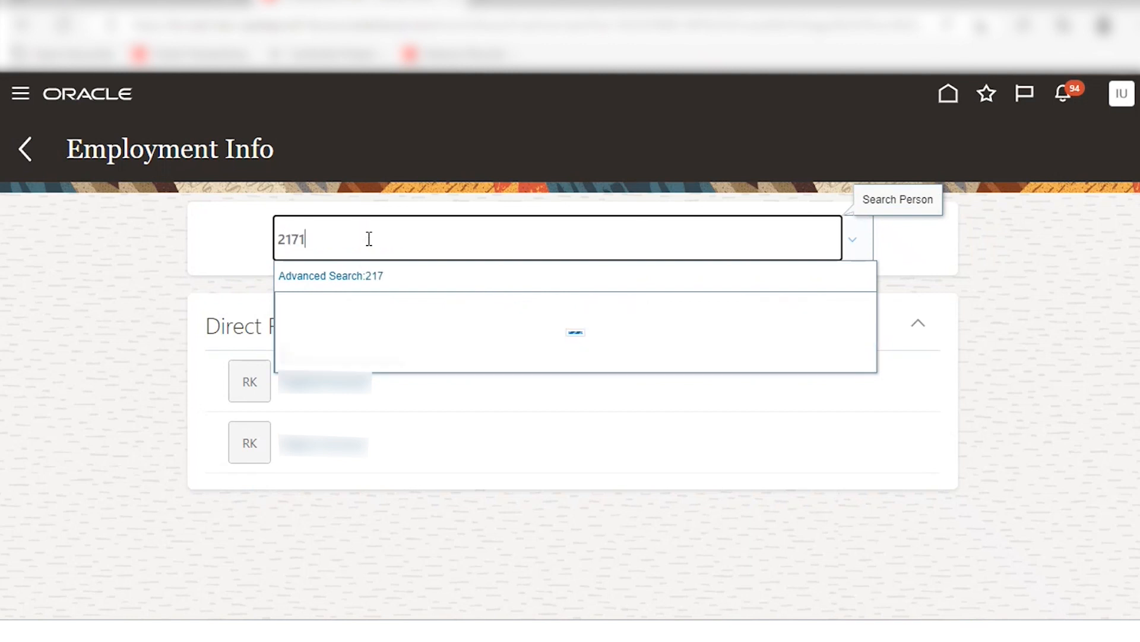
type("0")
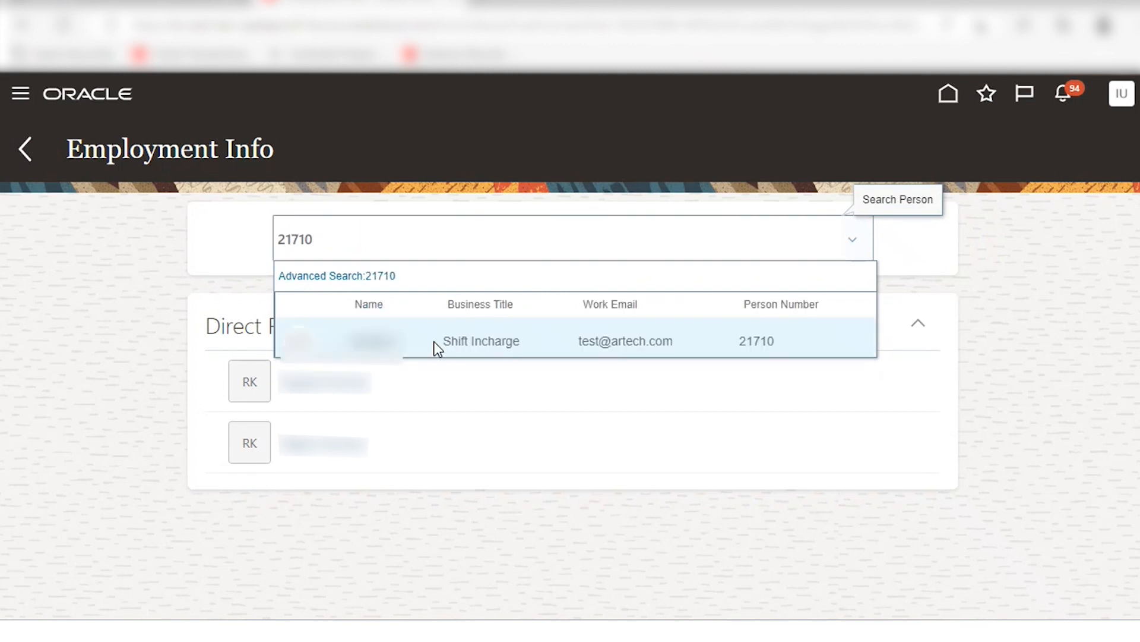
left_click(481, 341)
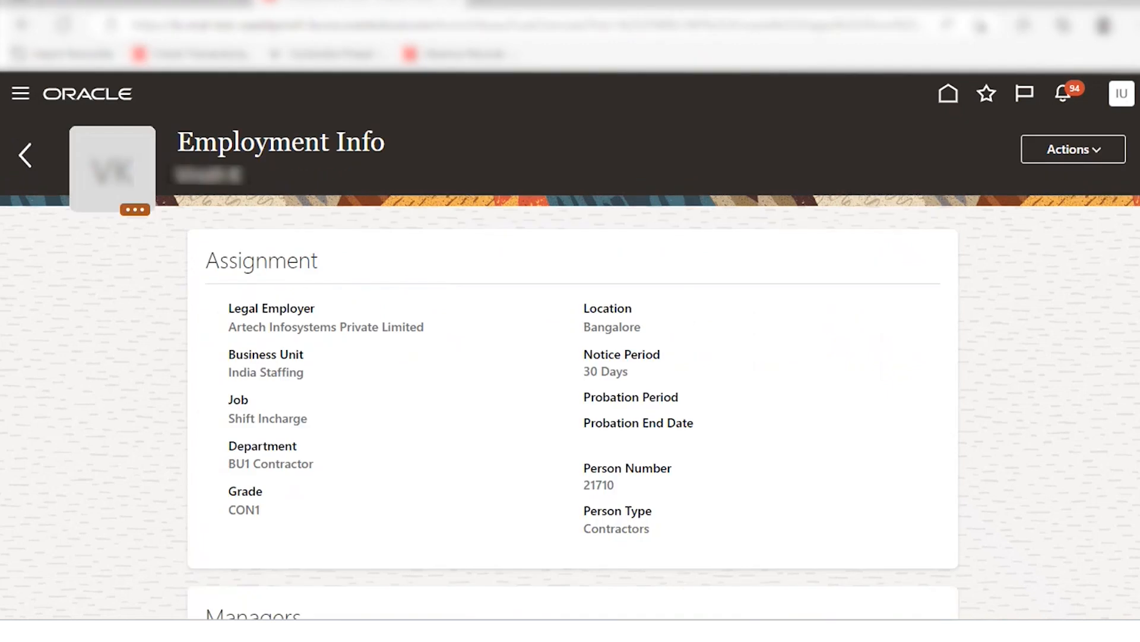
scroll("down", 3)
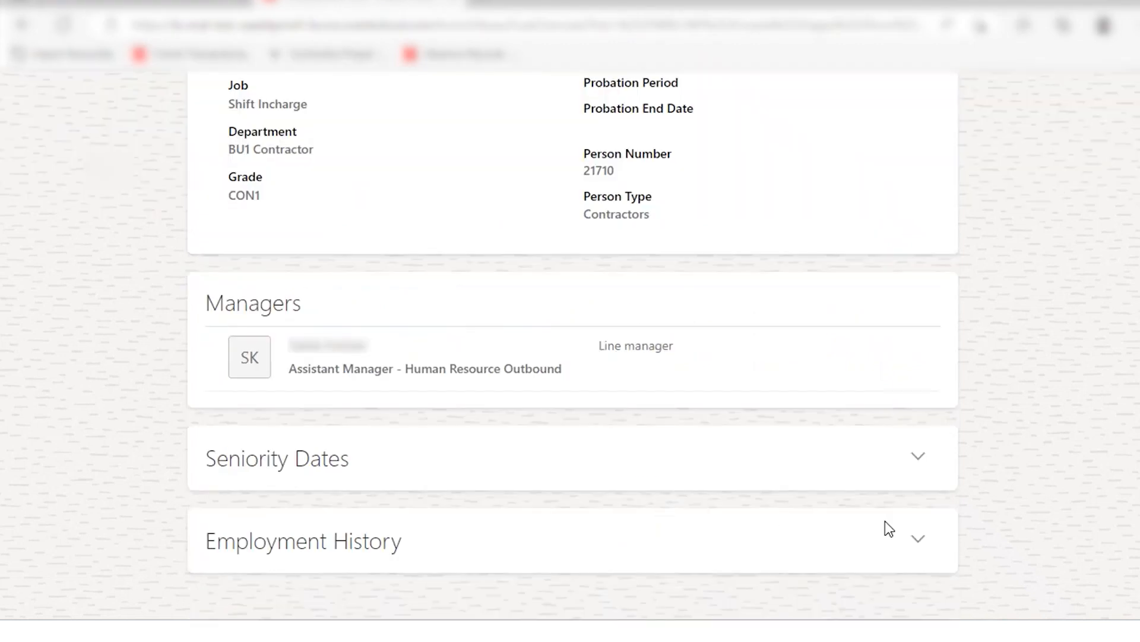
- Expand Employment History and open the 01/Apr/2022 Change Salary row
left_click(917, 538)
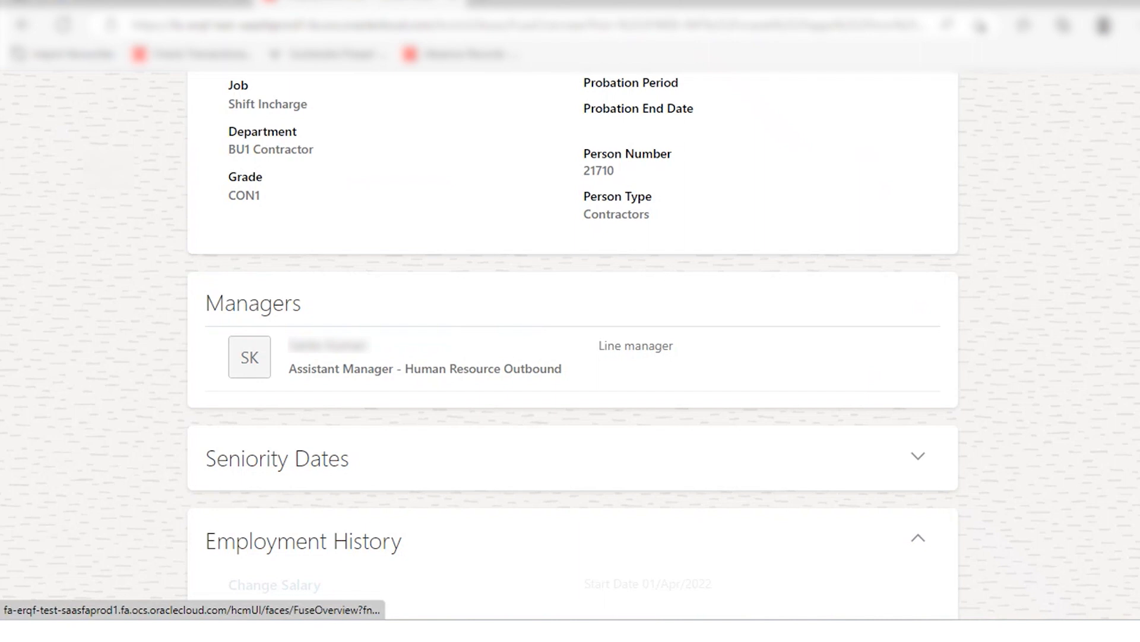
scroll("down", 3)
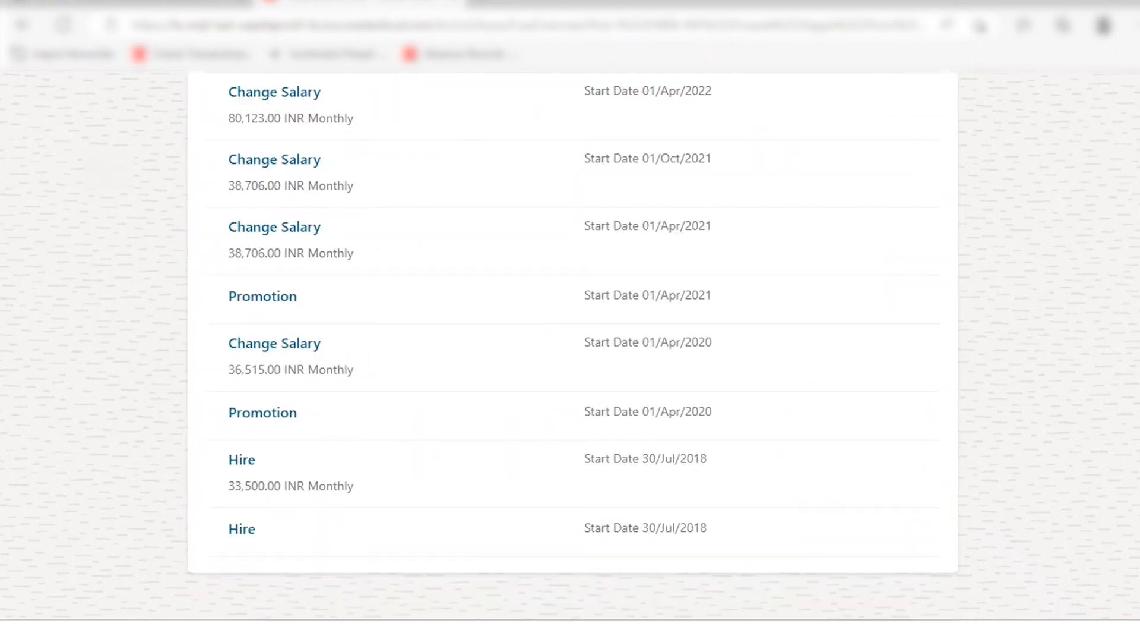
mouse_move(331, 430)
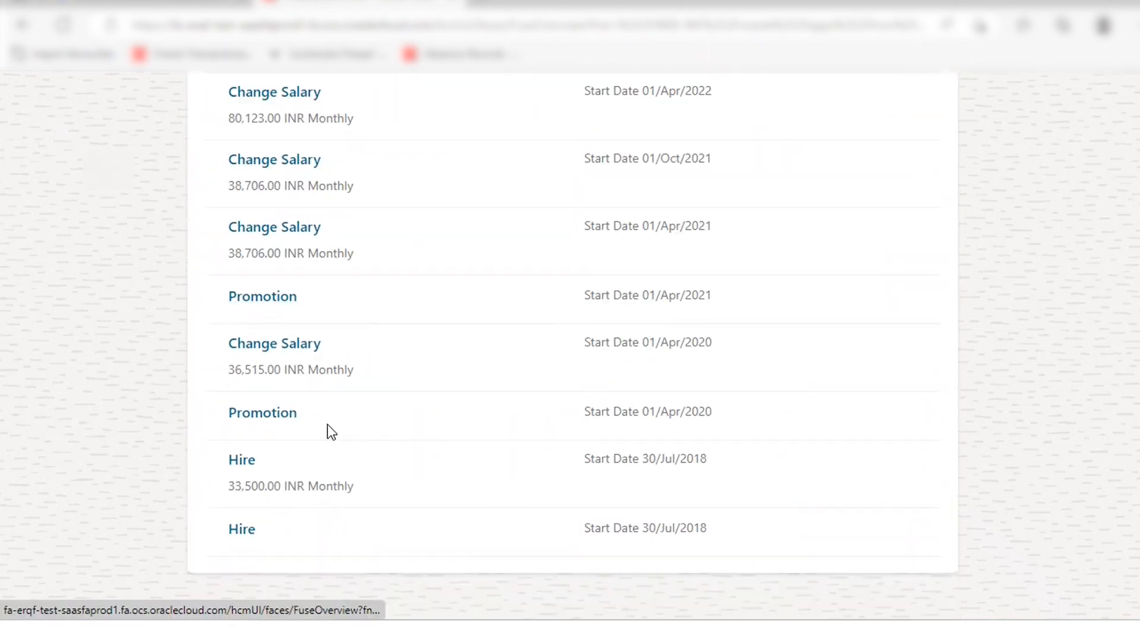
mouse_move(387, 474)
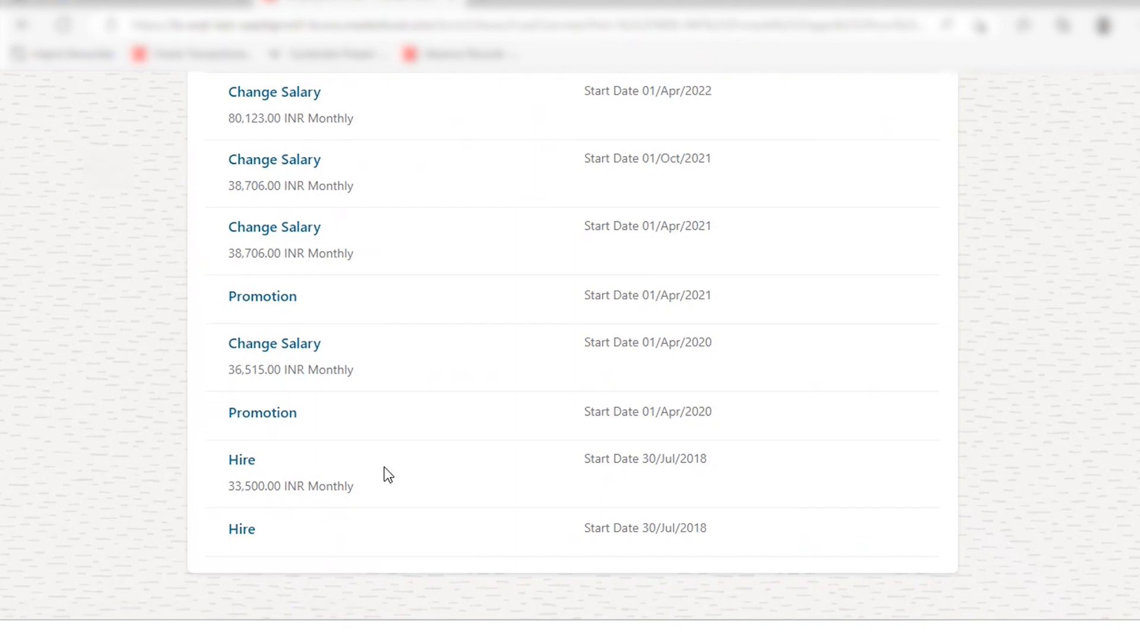
mouse_move(238, 465)
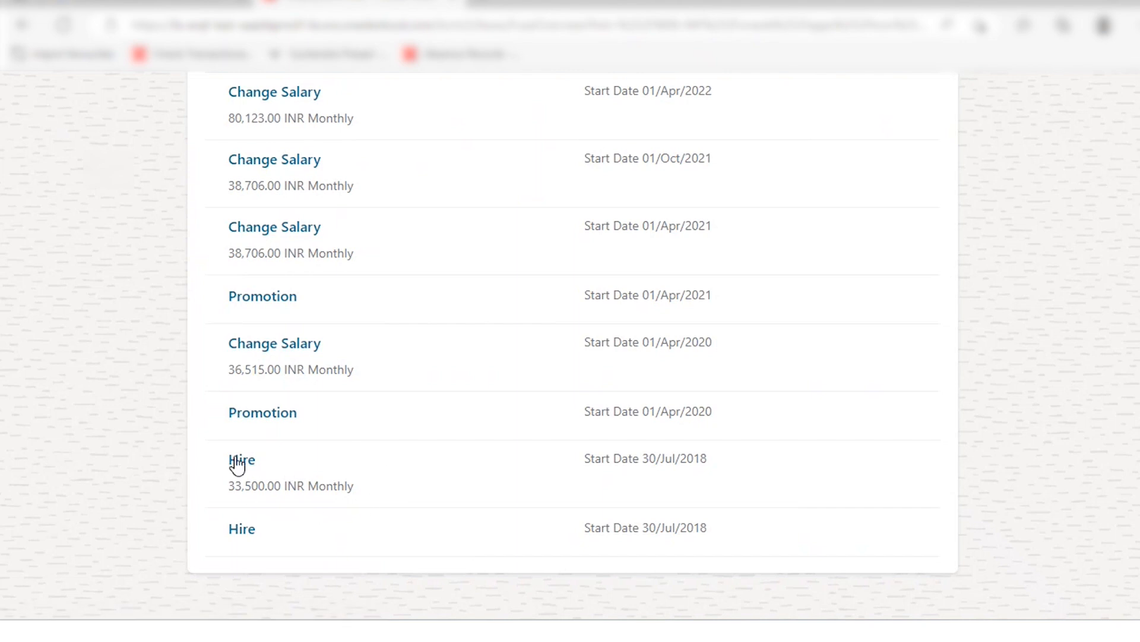
mouse_move(1106, 407)
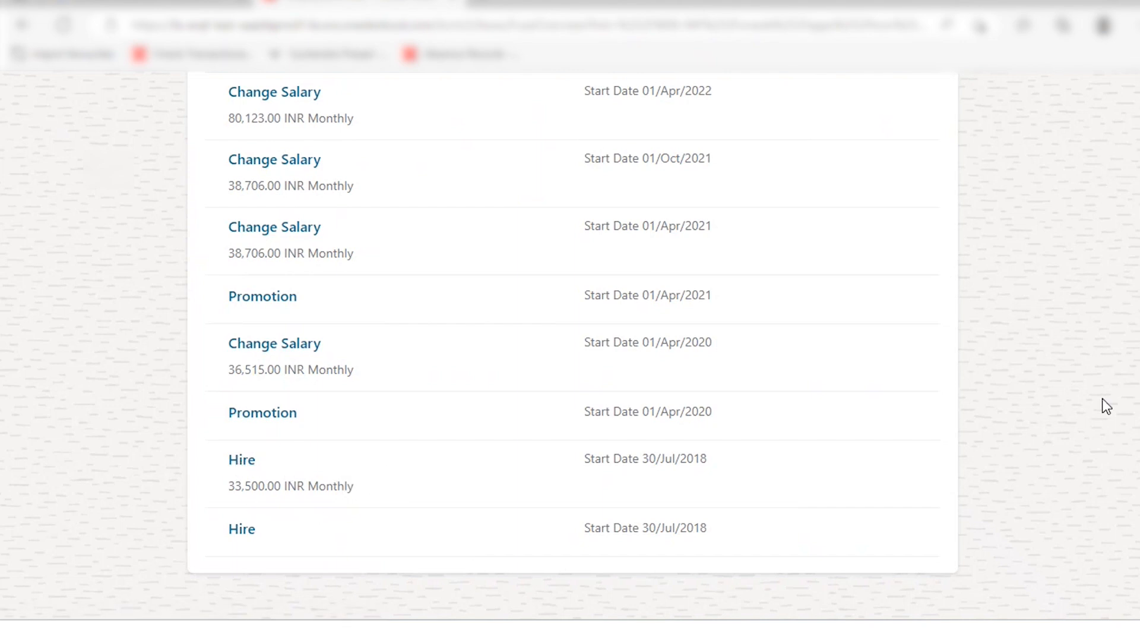
scroll("up", 3)
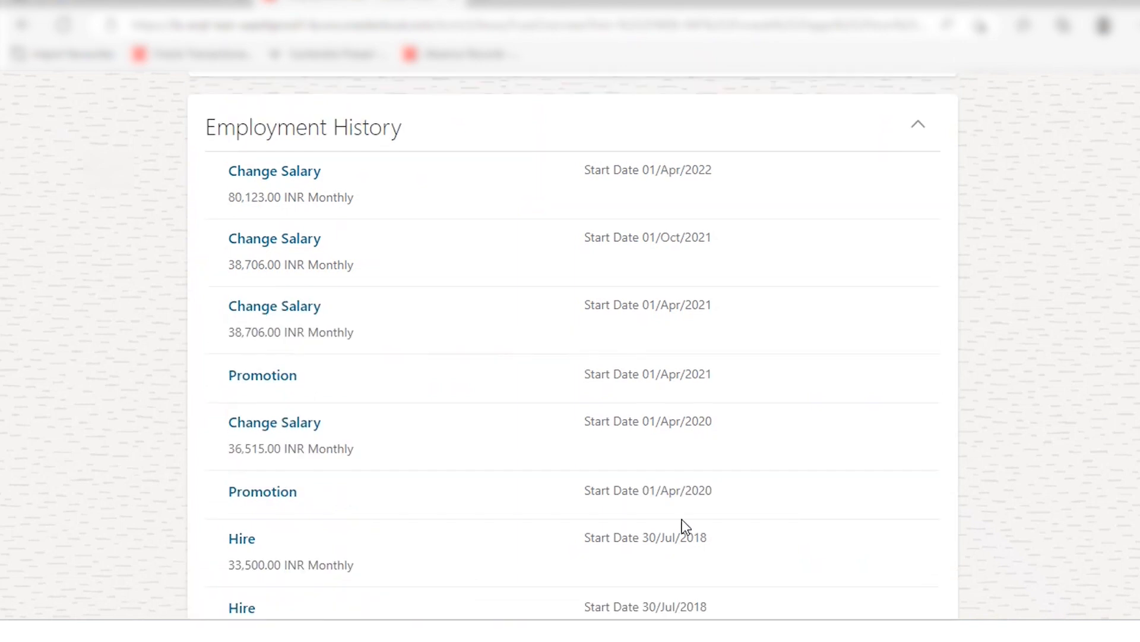
mouse_move(585, 468)
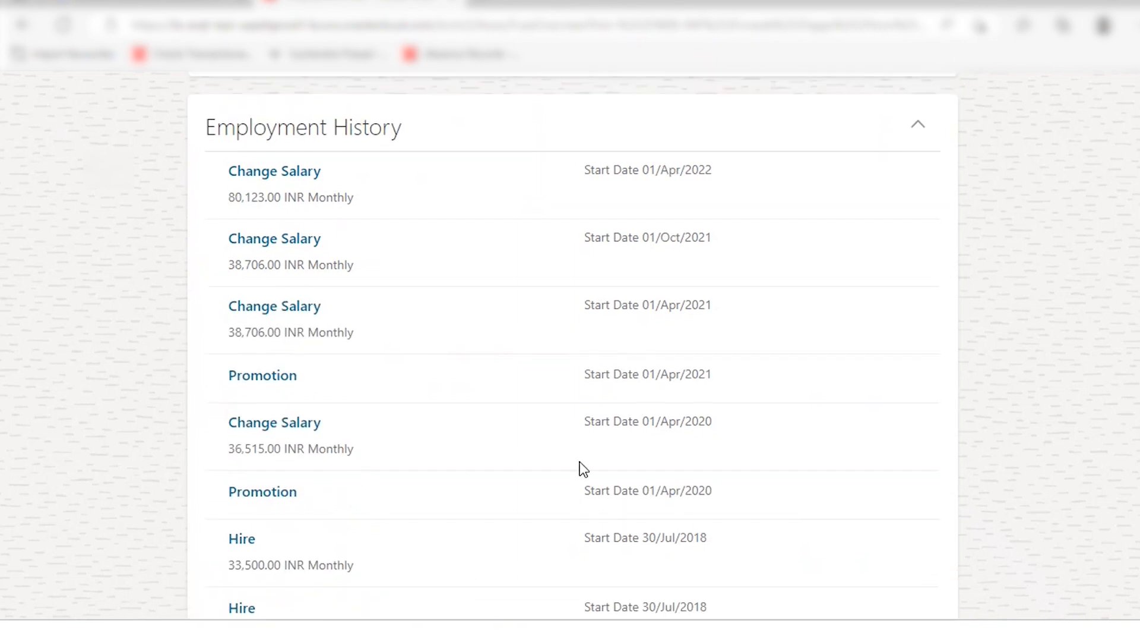
mouse_move(653, 438)
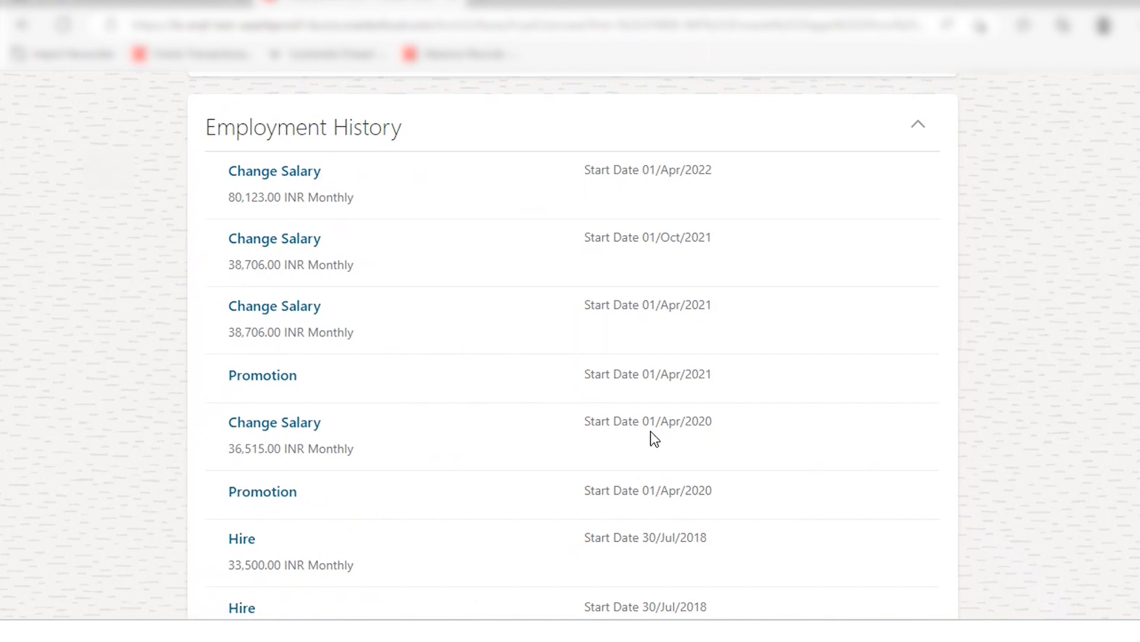
mouse_move(275, 171)
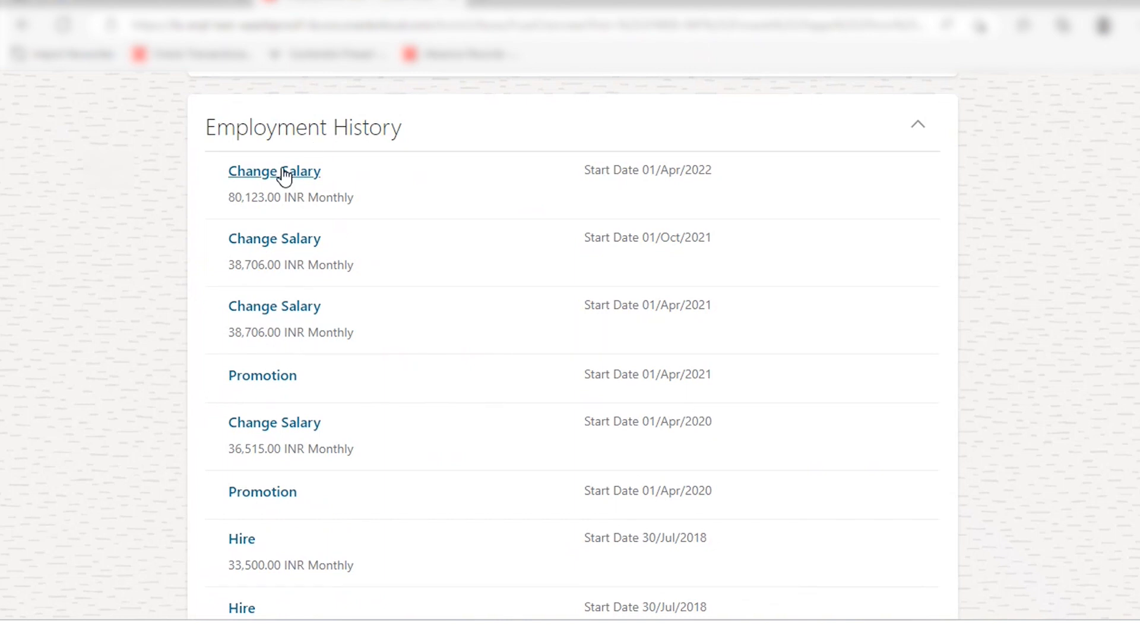
left_click(274, 171)
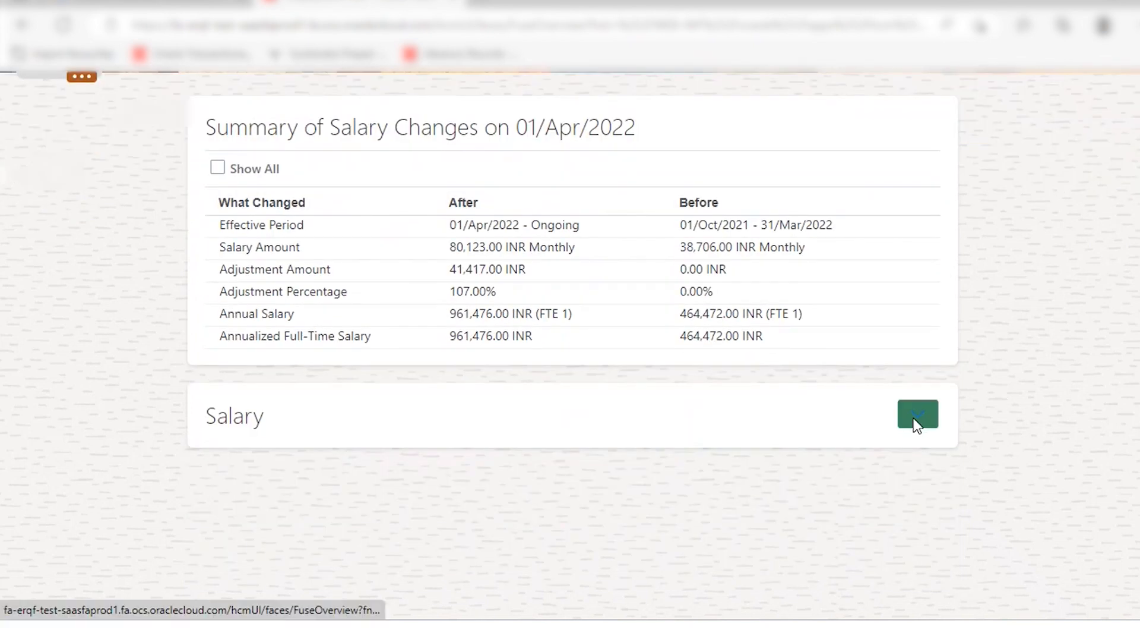
- Expand the Salary section to review the 80,123 INR components (Basic, HRA, Personal Allowance)
left_click(917, 415)
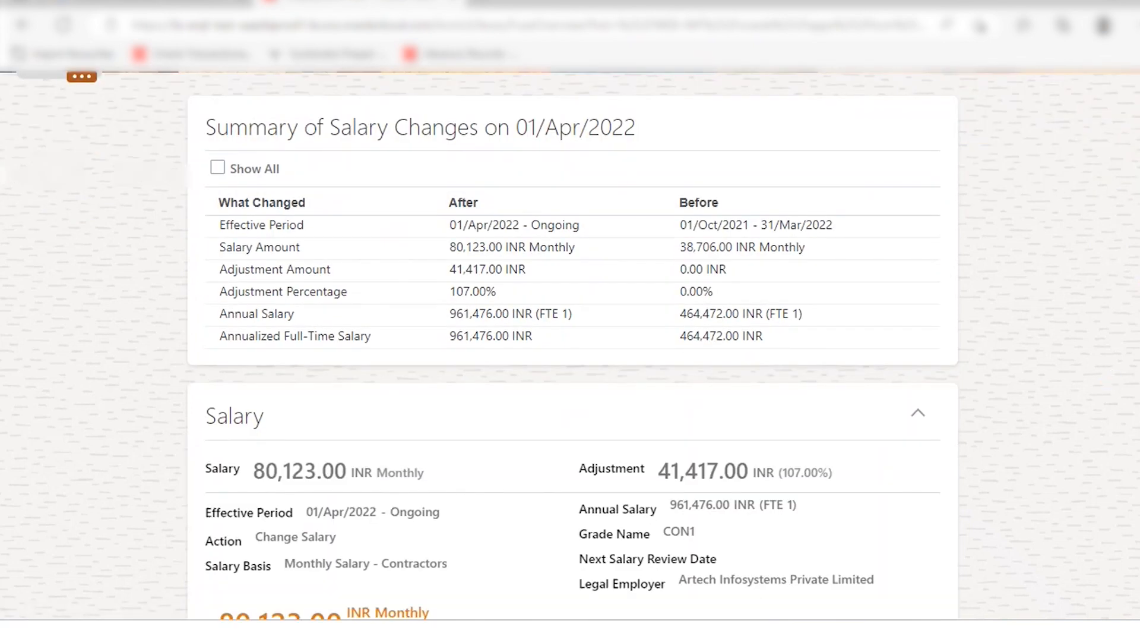
scroll("down", 3)
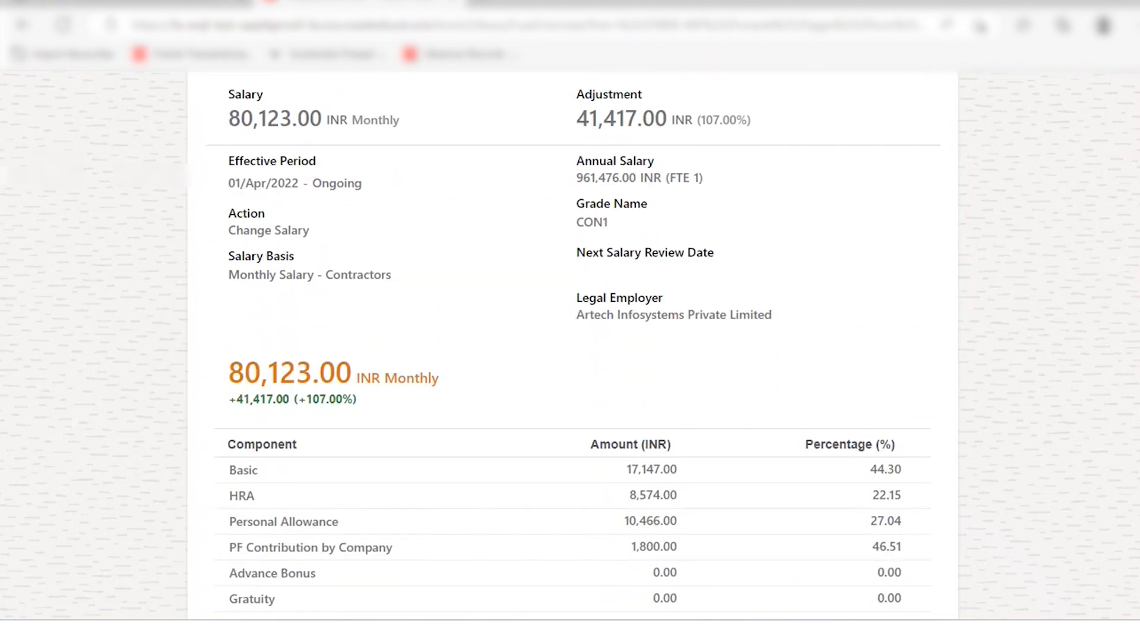
scroll("down", 3)
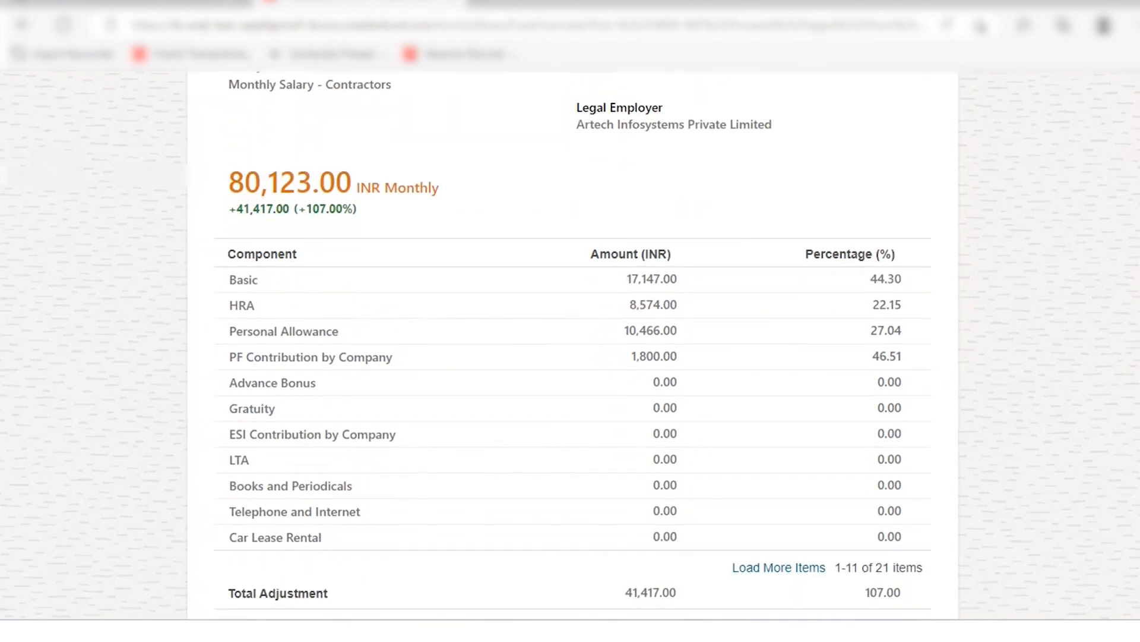
scroll("down", 3)
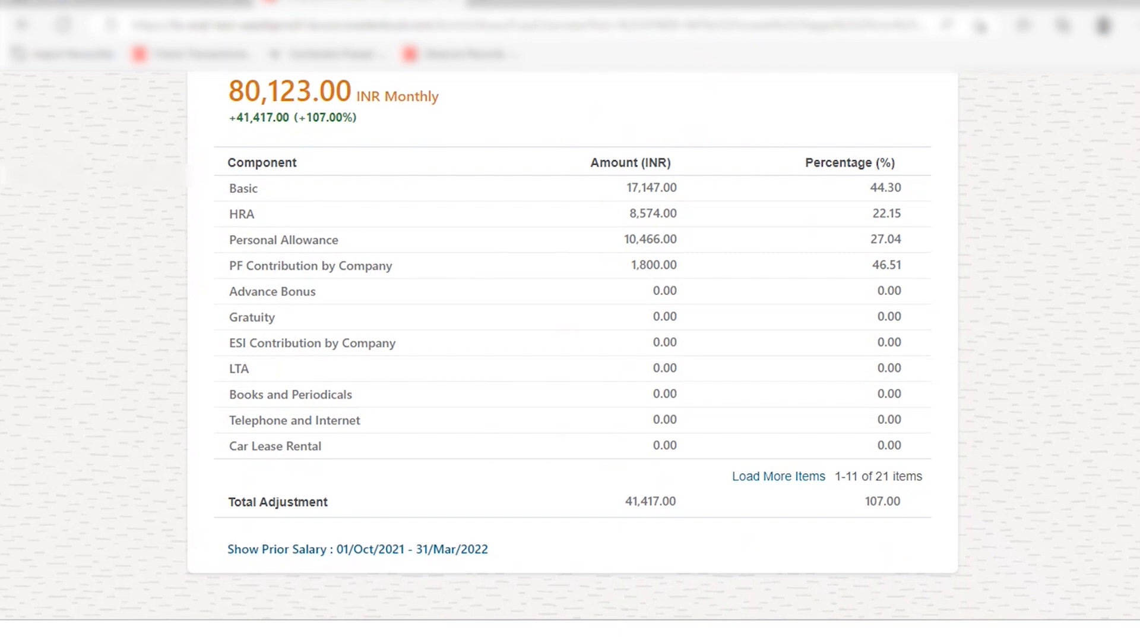
scroll("up", 3)
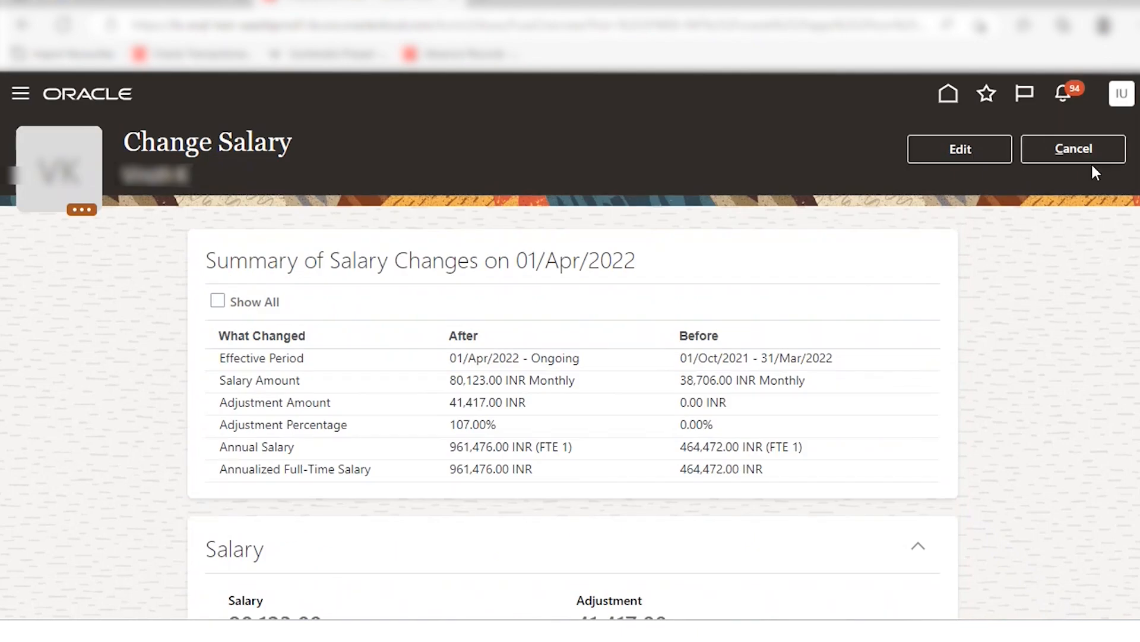
mouse_move(1123, 180)
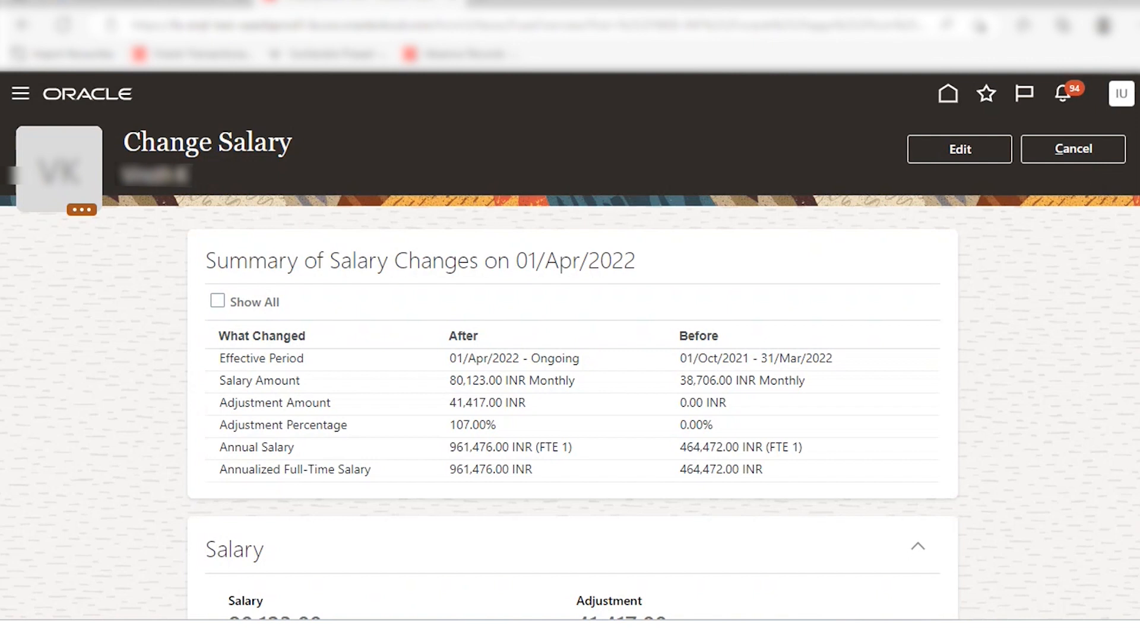
mouse_move(323, 287)
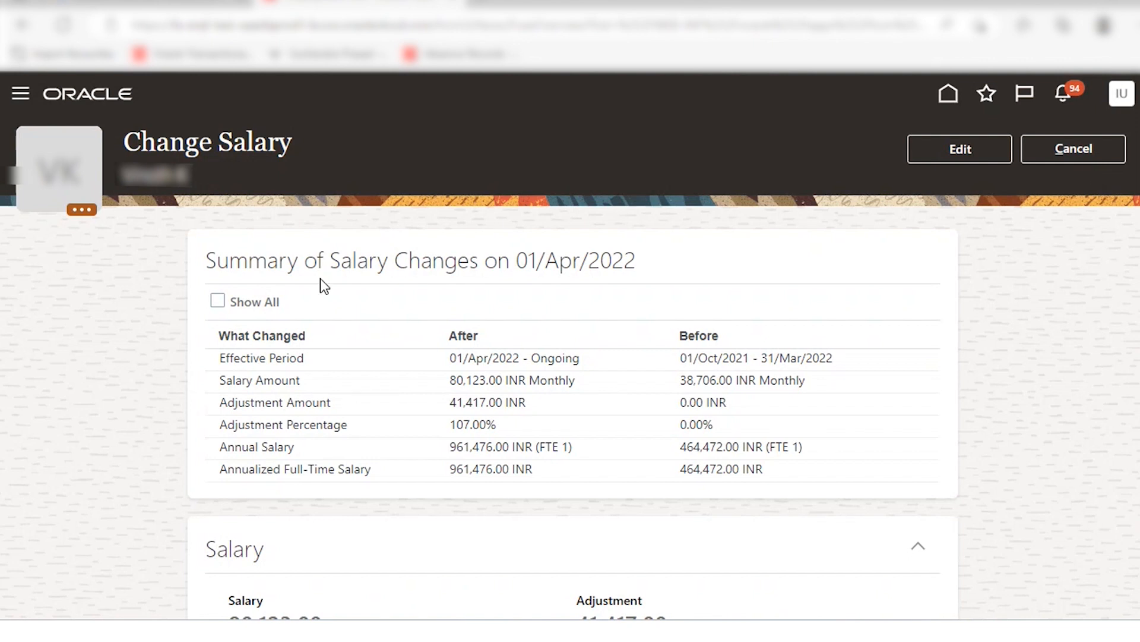